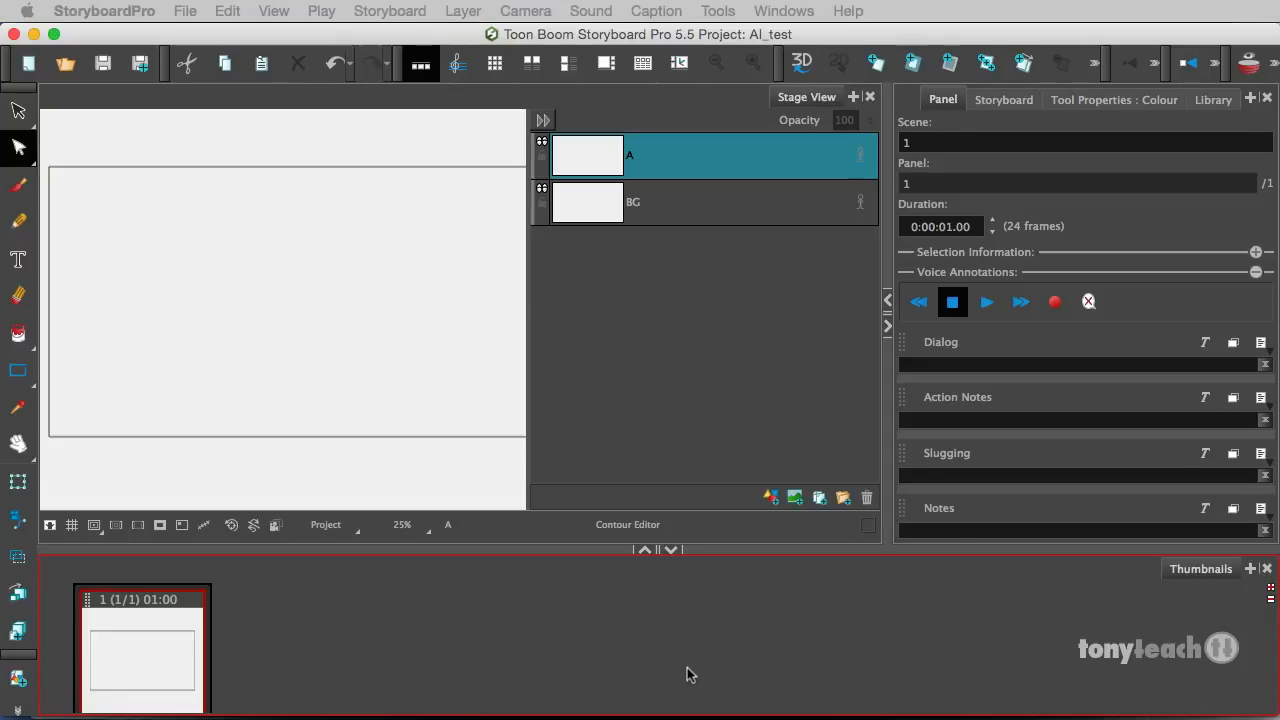
pyautogui.moveTo(770, 715)
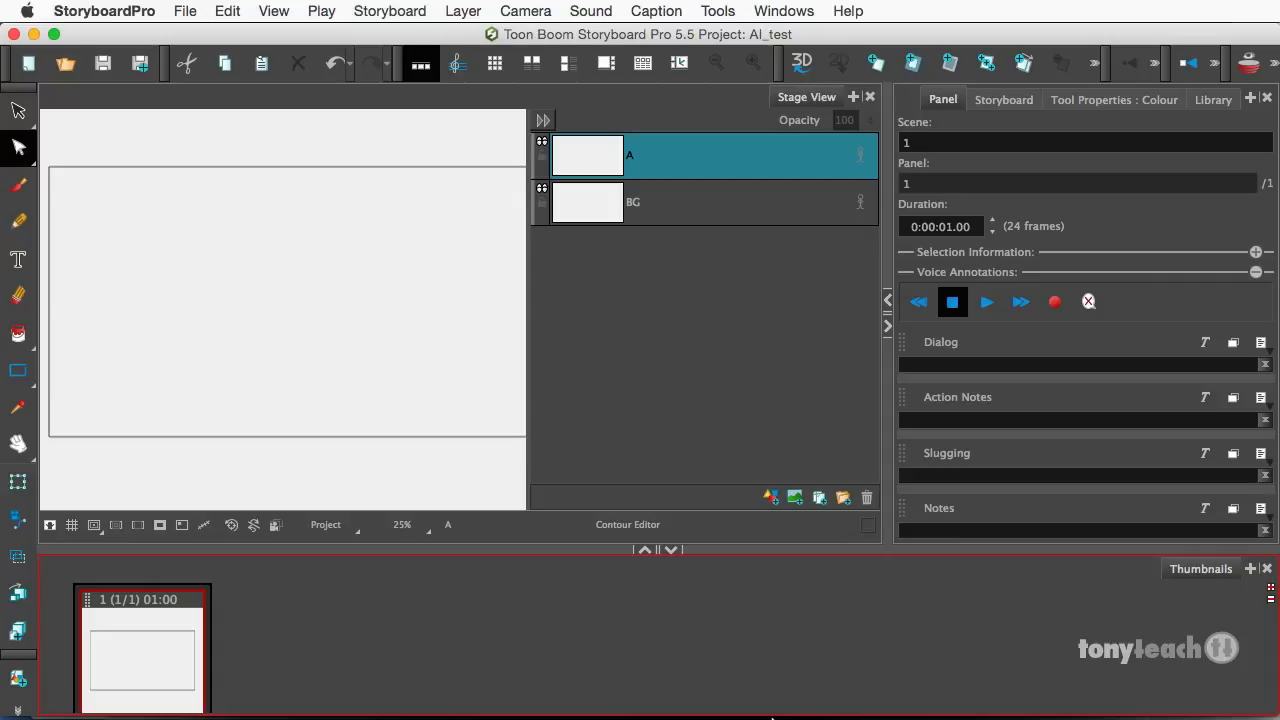
pyautogui.moveTo(579, 302)
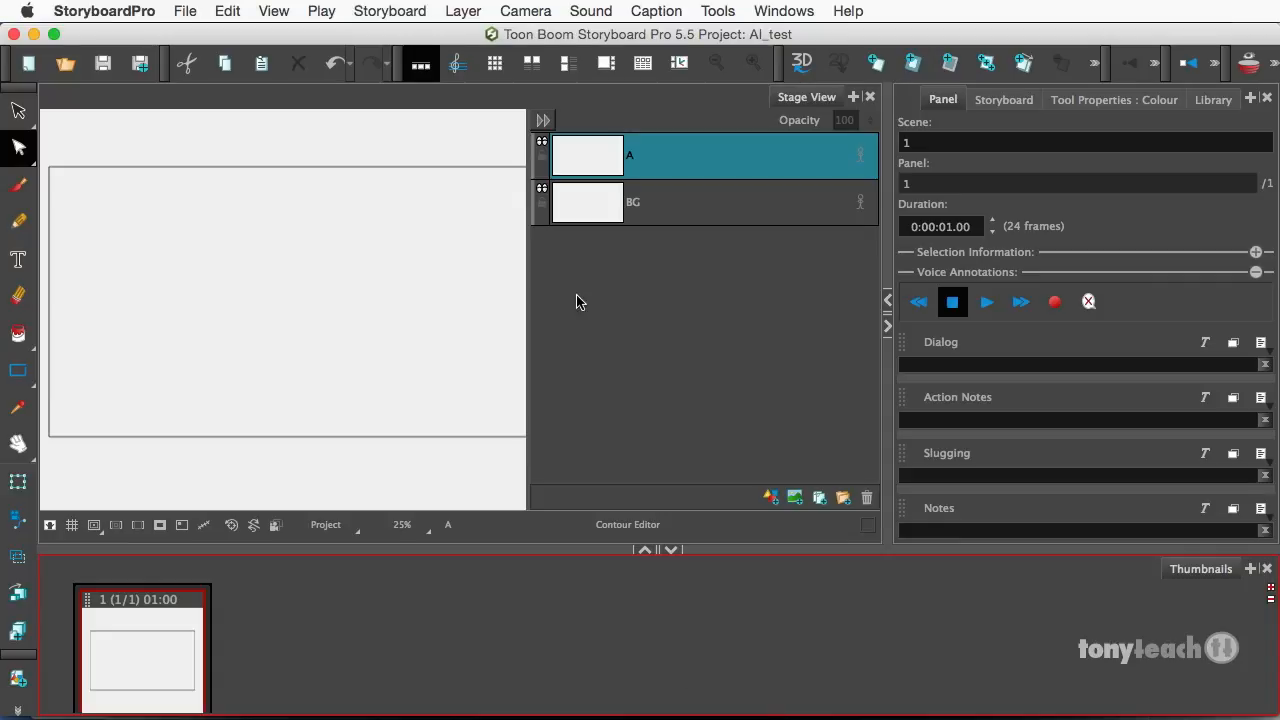
pyautogui.moveTo(578, 296)
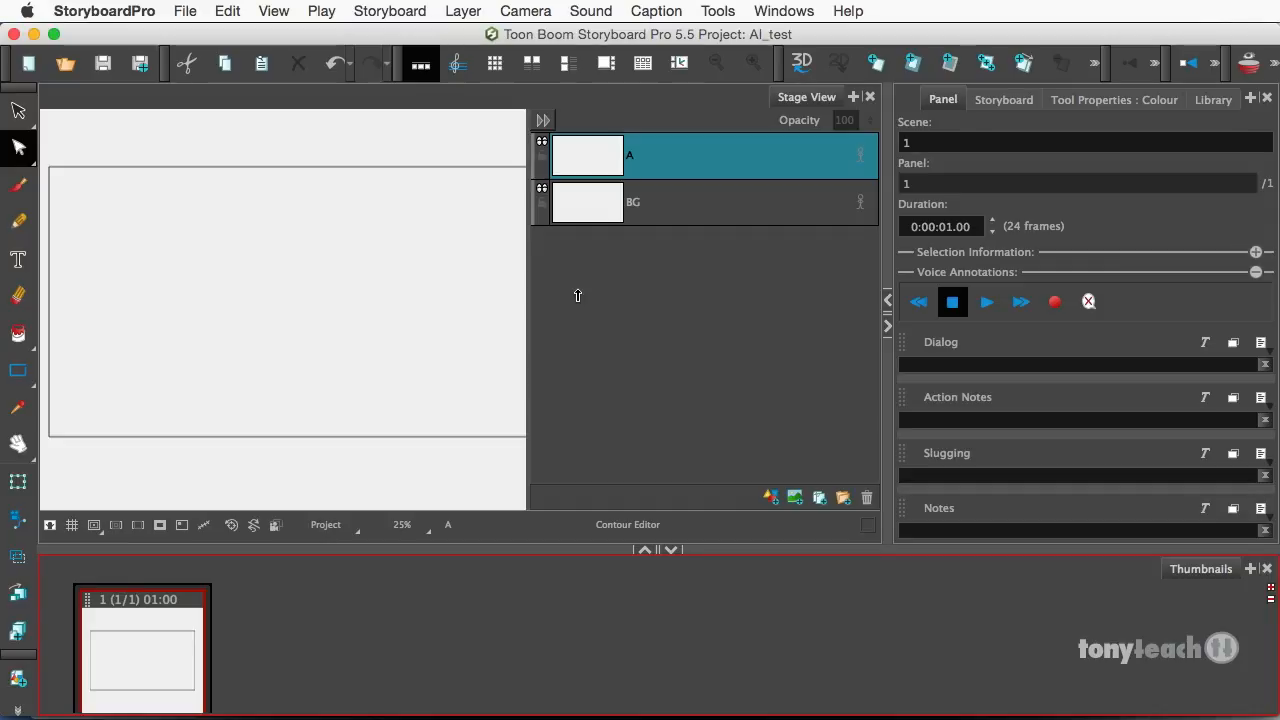
pyautogui.moveTo(580, 301)
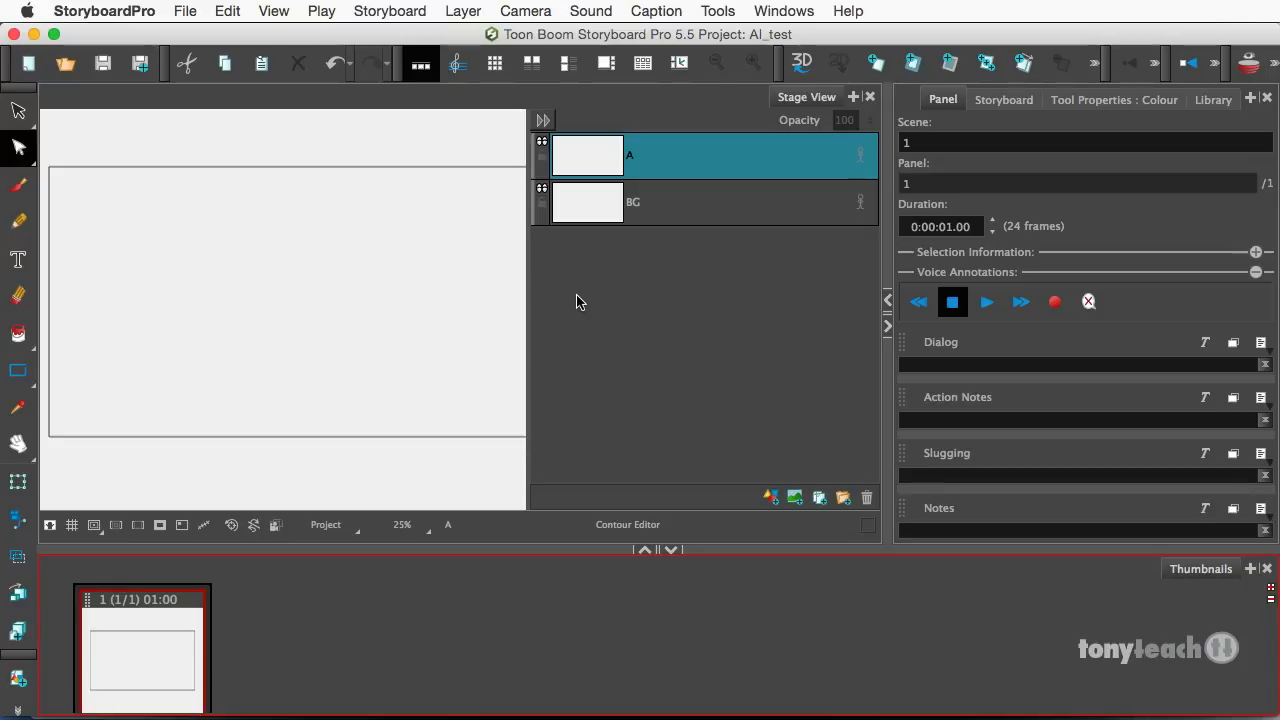
pyautogui.moveTo(726, 616)
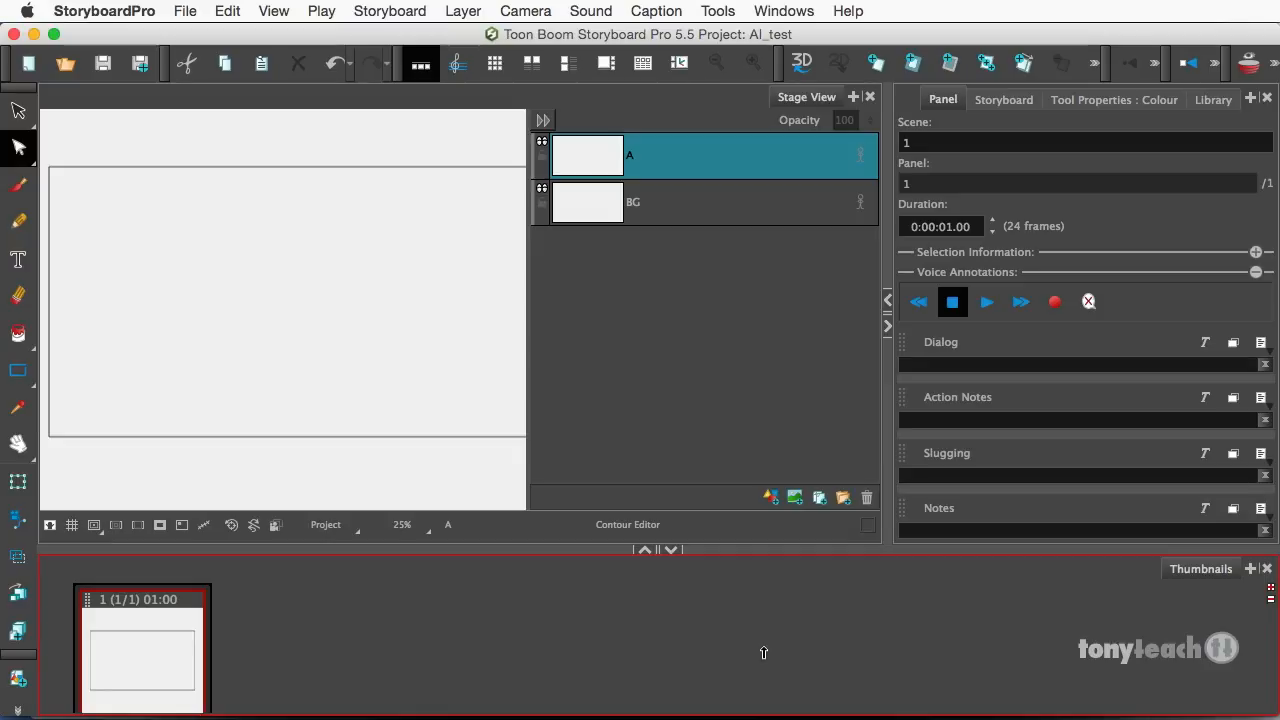
pyautogui.moveTo(766, 660)
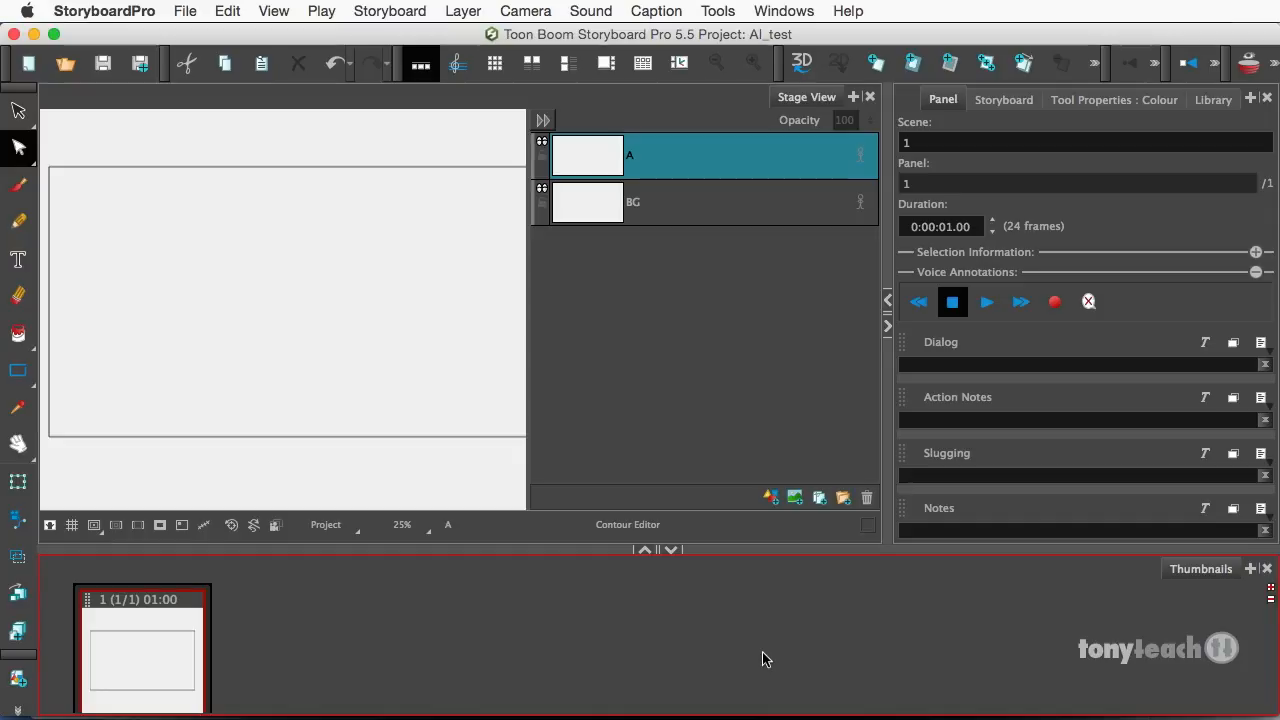
pyautogui.moveTo(560, 404)
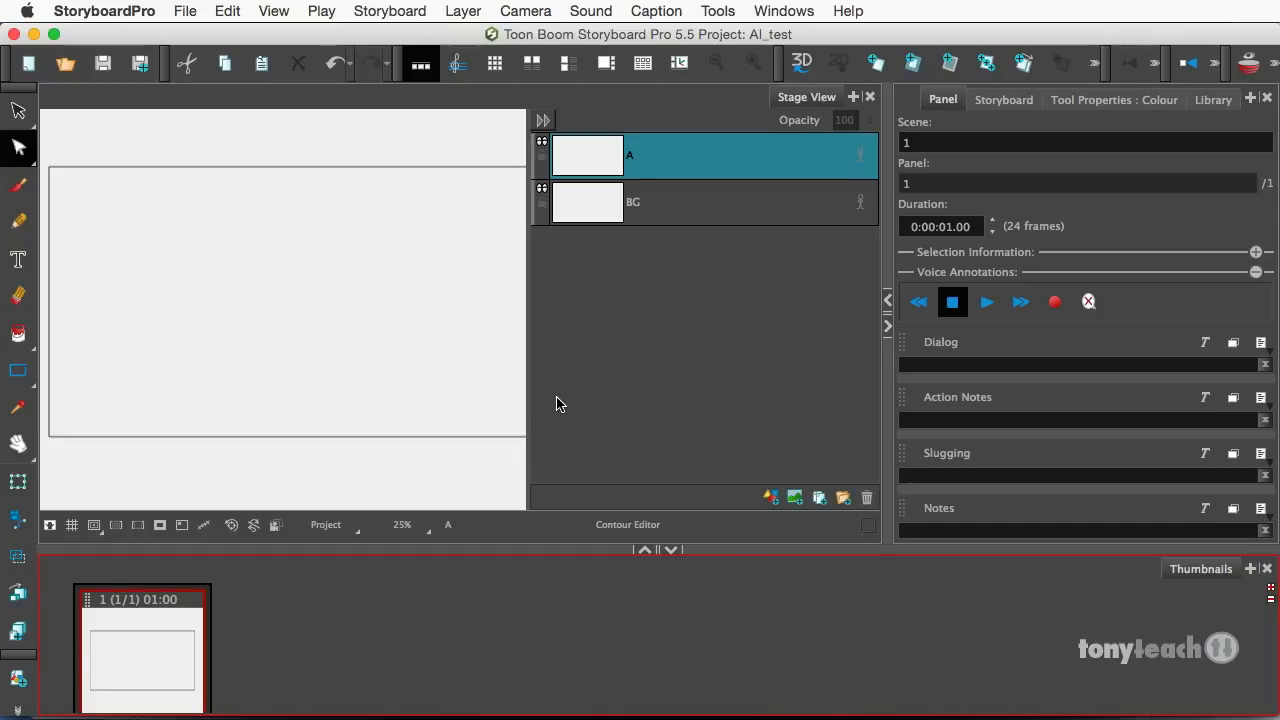
pyautogui.moveTo(625, 715)
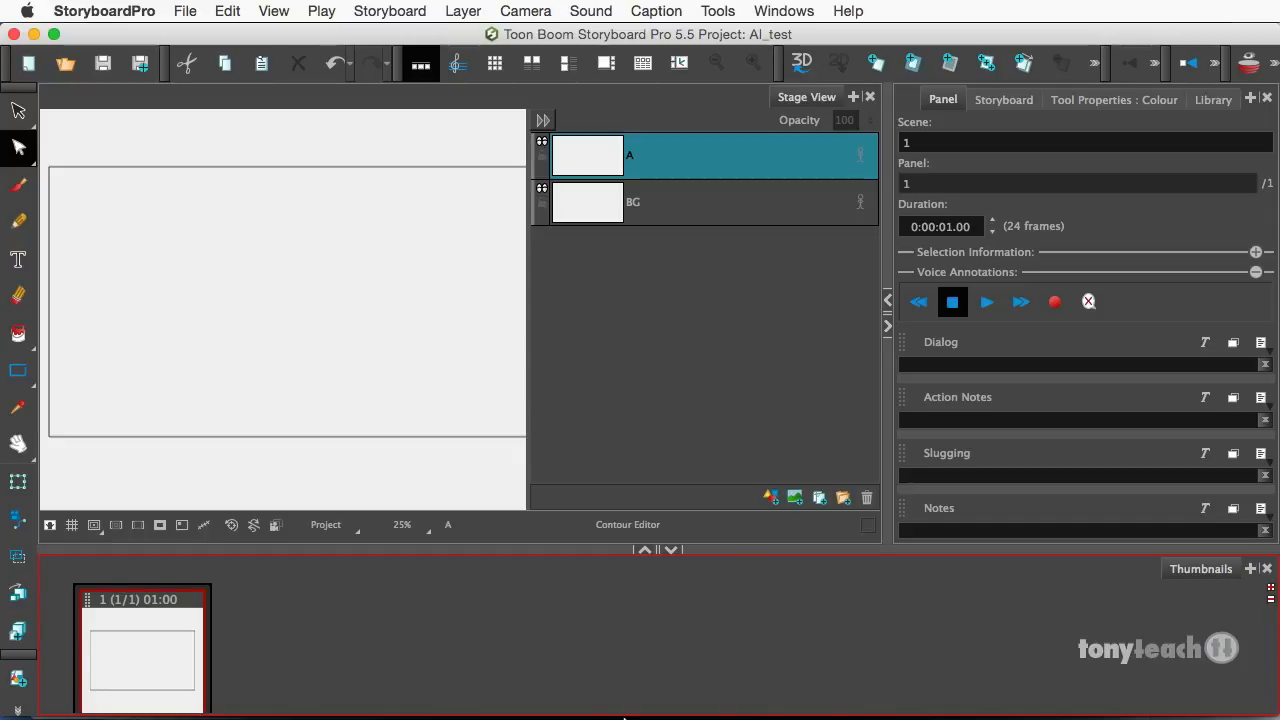
# - Switch to Illustrator CS6 showing coloring_book_layers.ai with the green rook chess scene
pyautogui.click(595, 684)
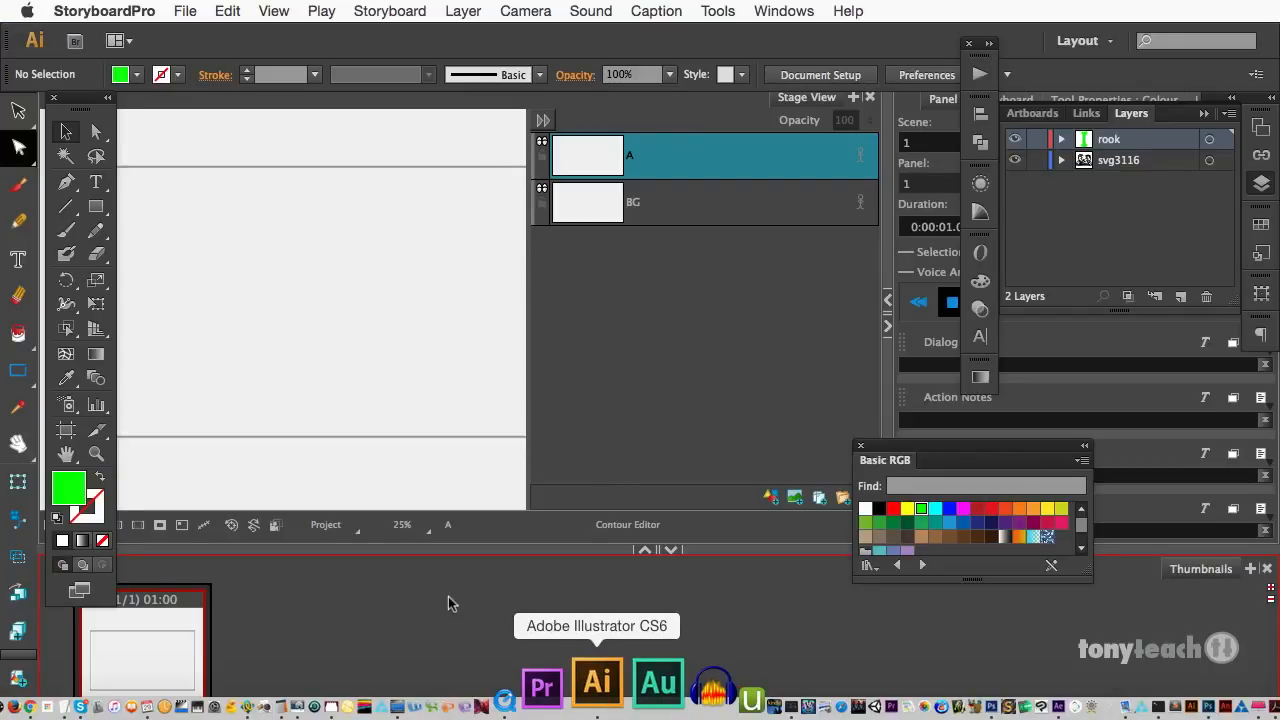
pyautogui.click(596, 680)
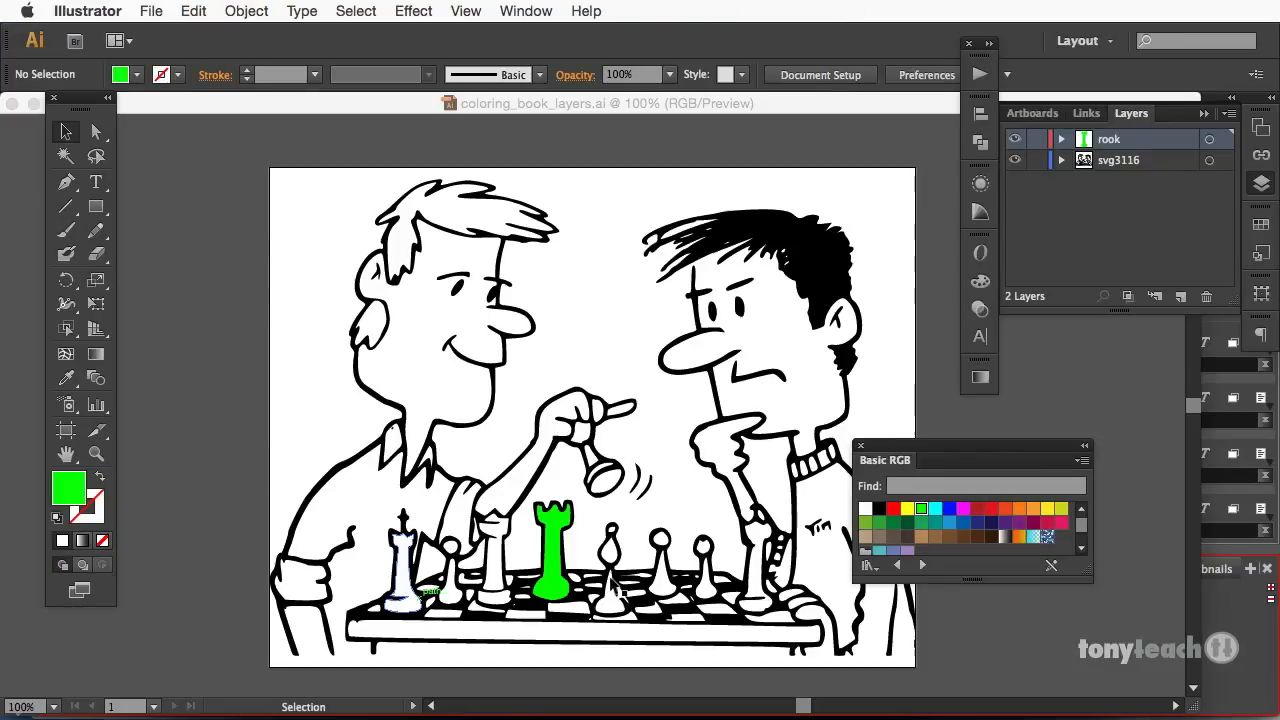
pyautogui.moveTo(285, 376)
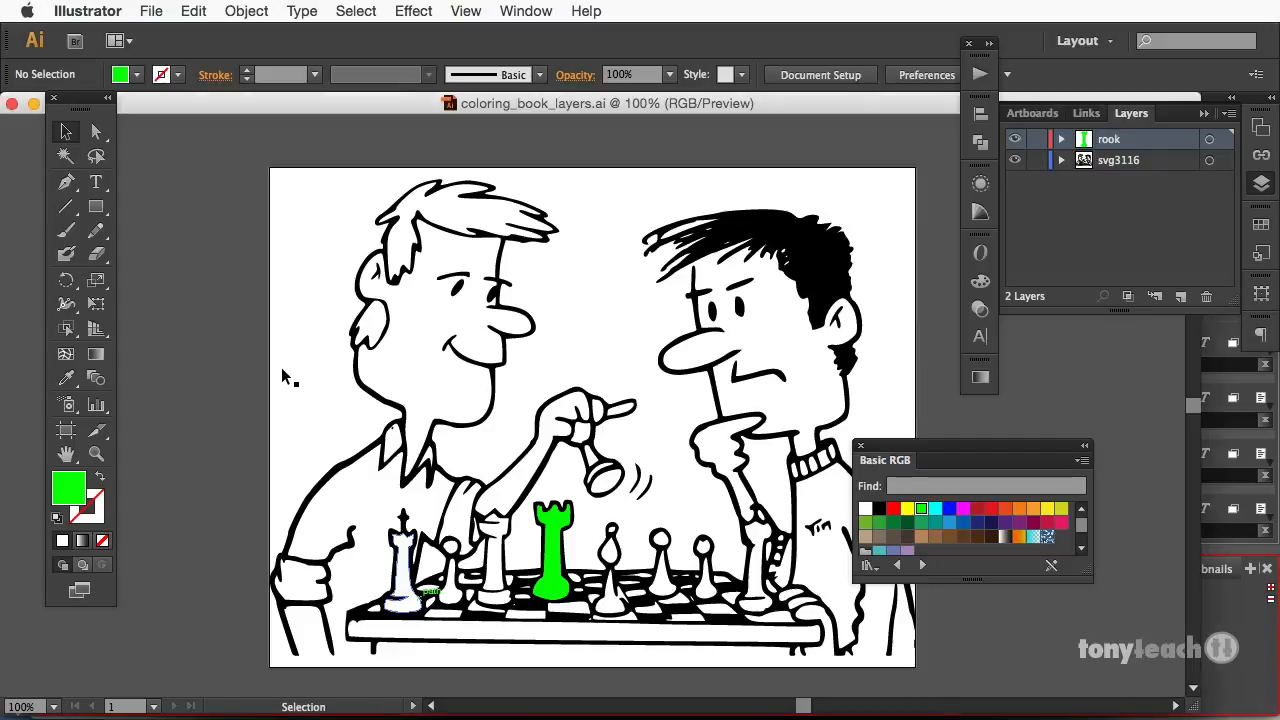
pyautogui.moveTo(800, 320)
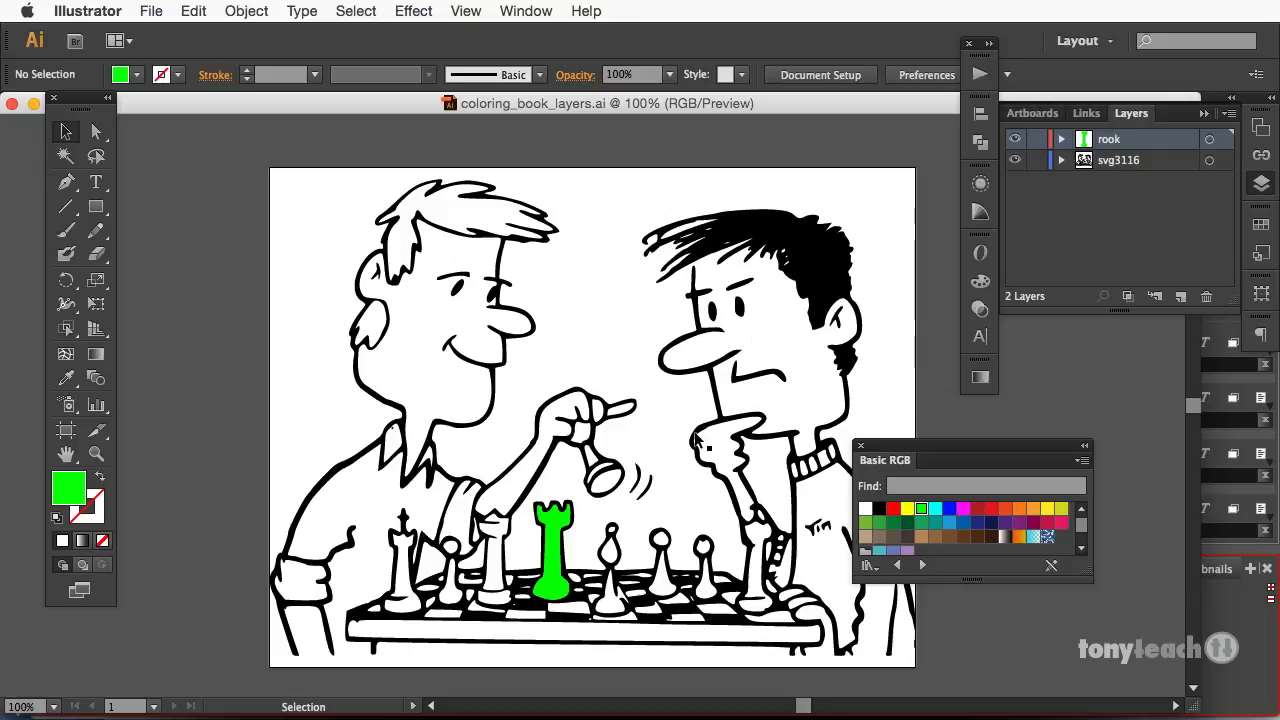
pyautogui.moveTo(575, 535)
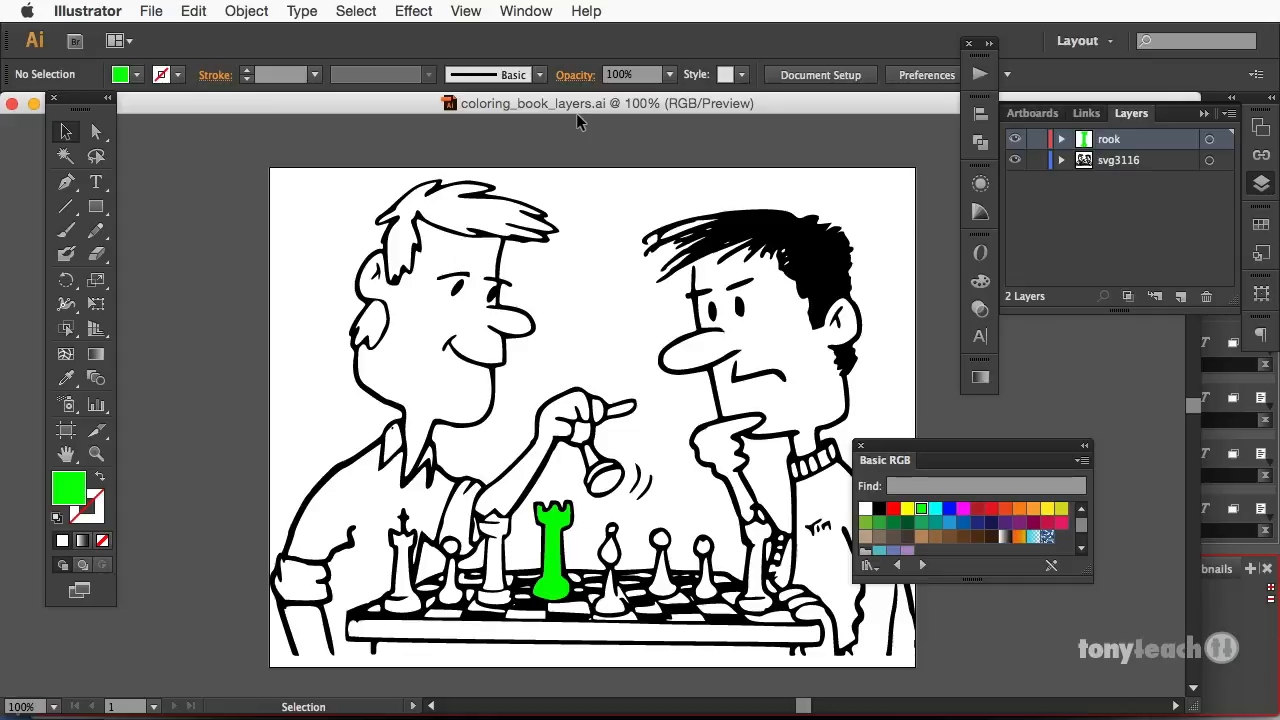
pyautogui.moveTo(572, 115)
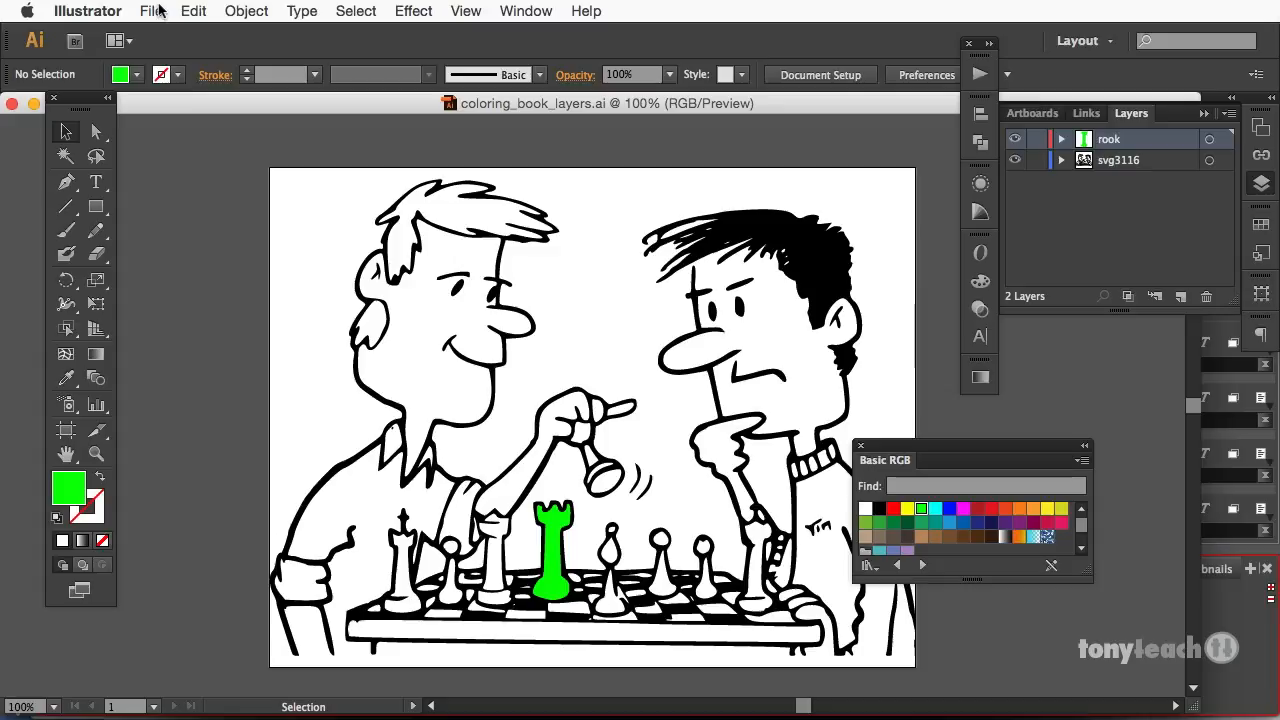
pyautogui.click(152, 11)
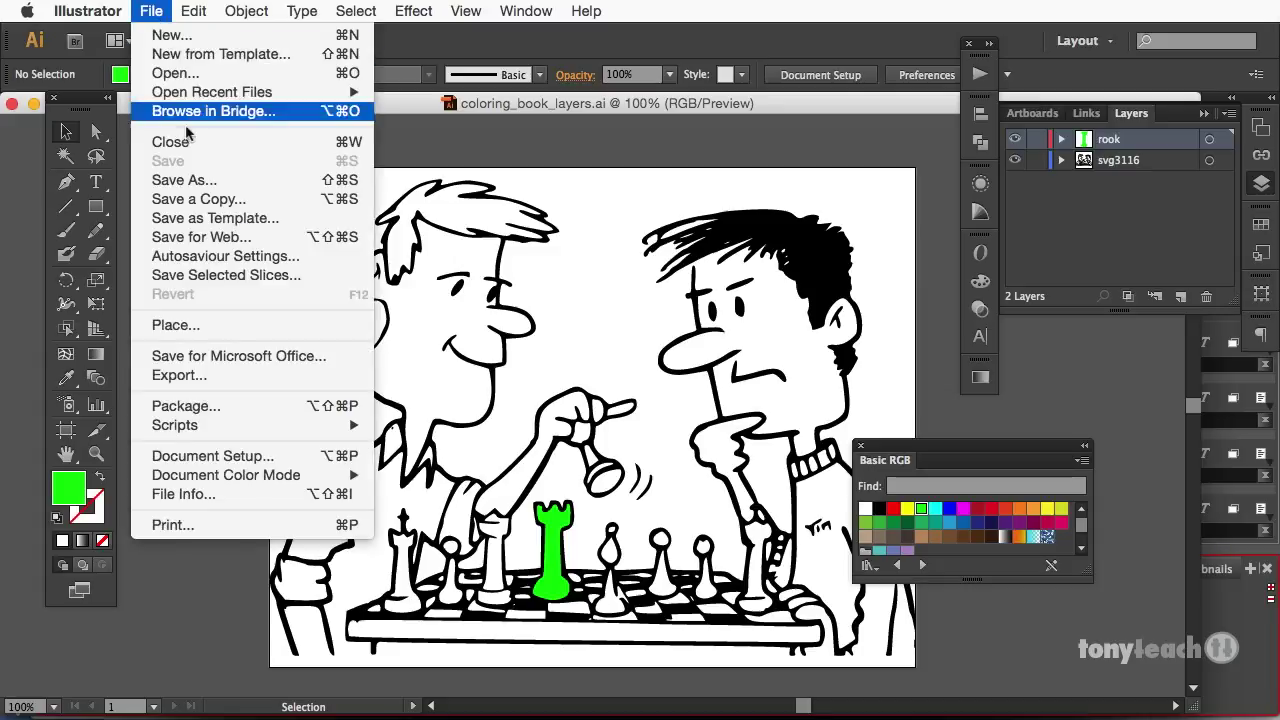
pyautogui.moveTo(207, 180)
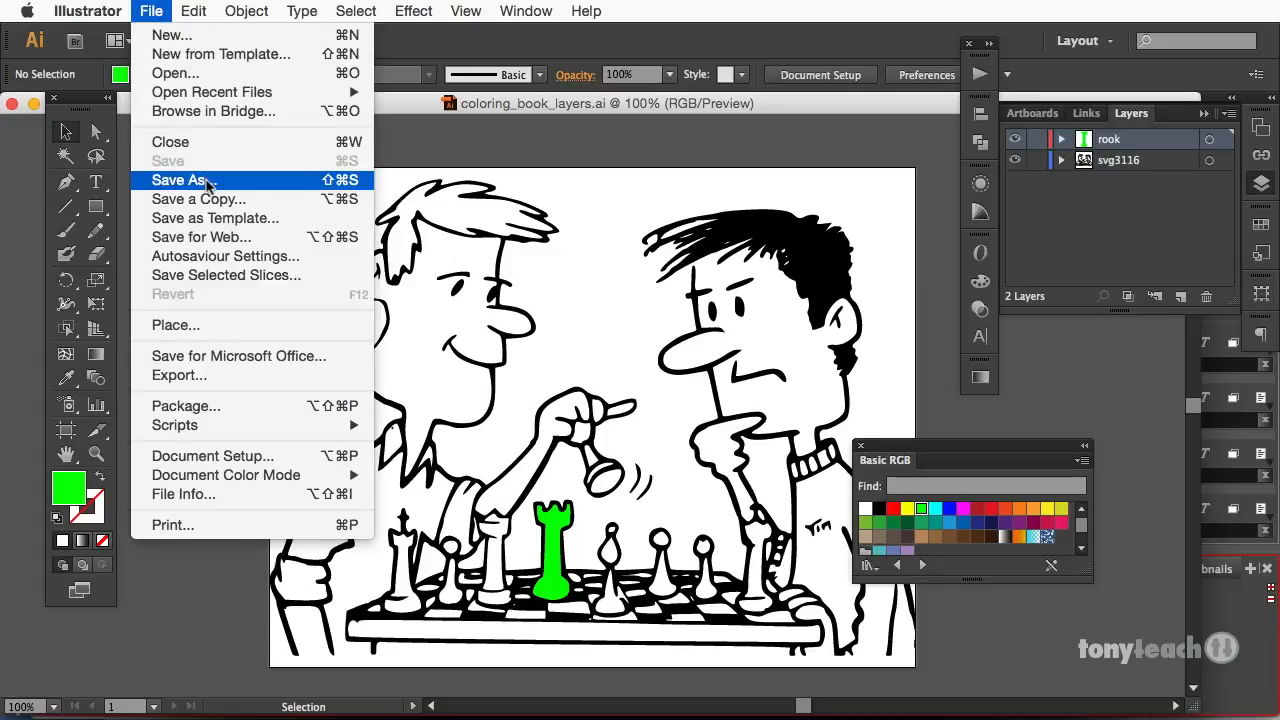
pyautogui.click(183, 180)
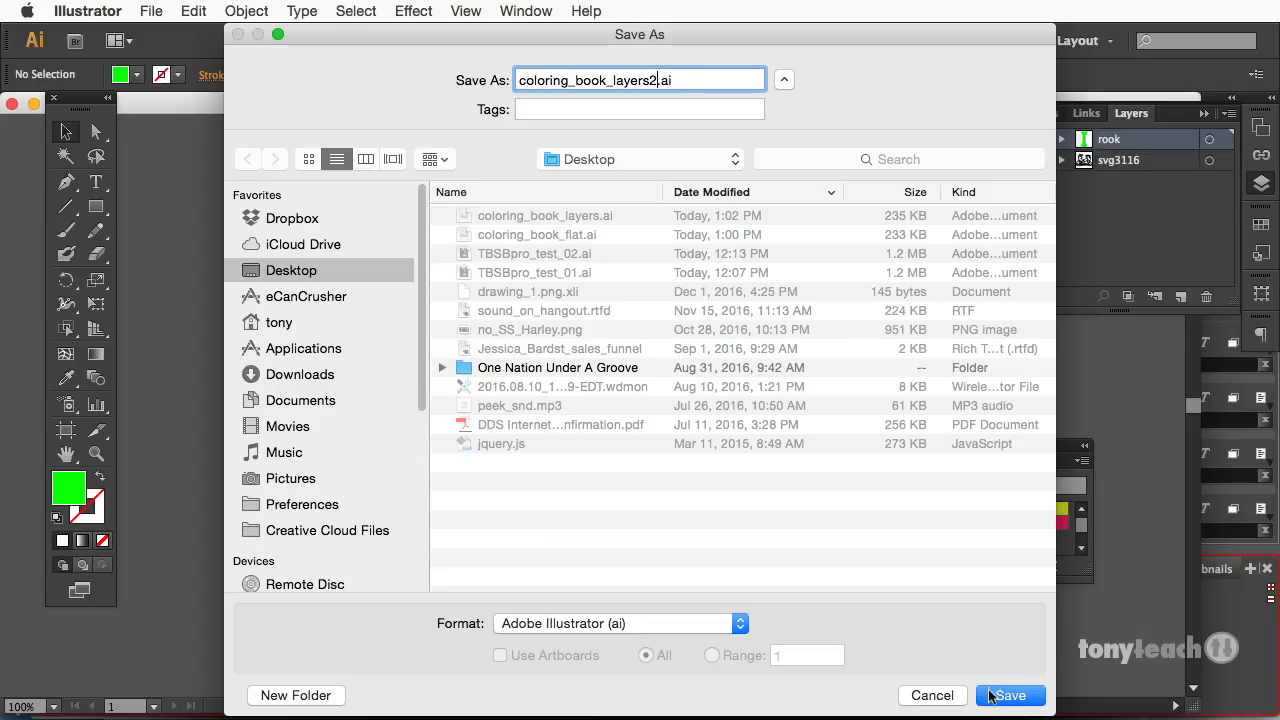
pyautogui.click(1010, 695)
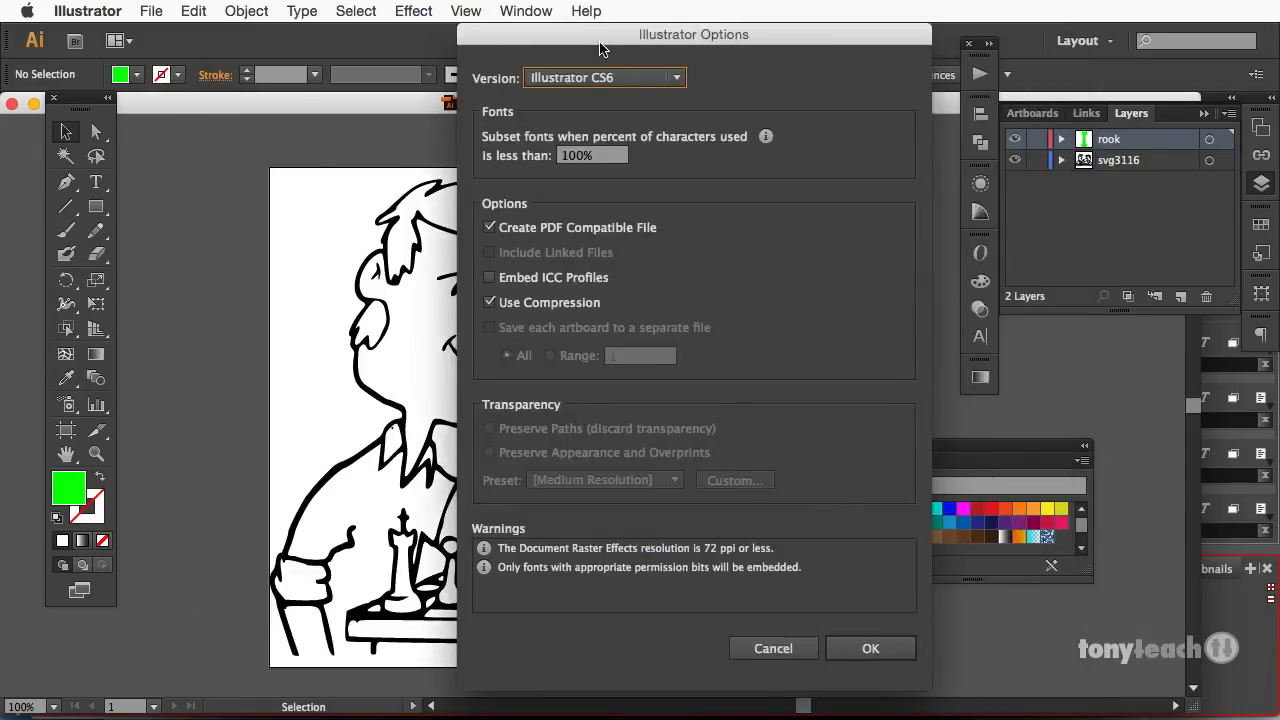
pyautogui.click(603, 77)
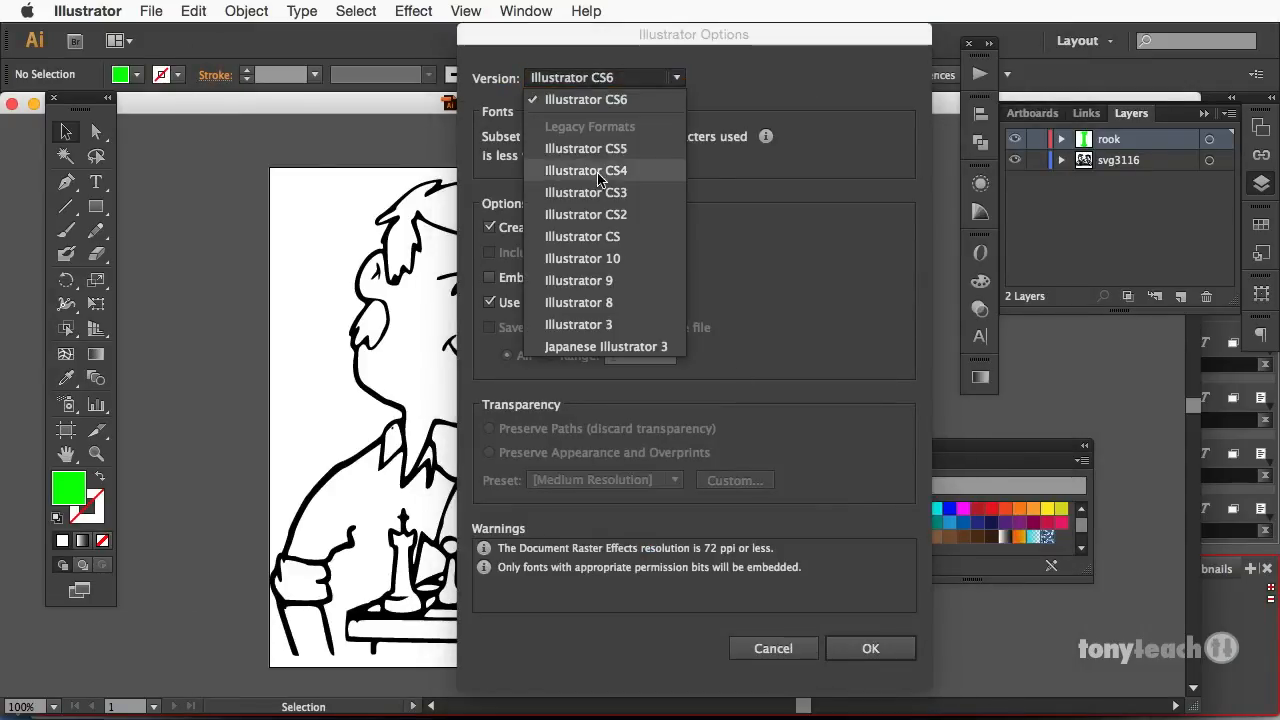
pyautogui.moveTo(635, 236)
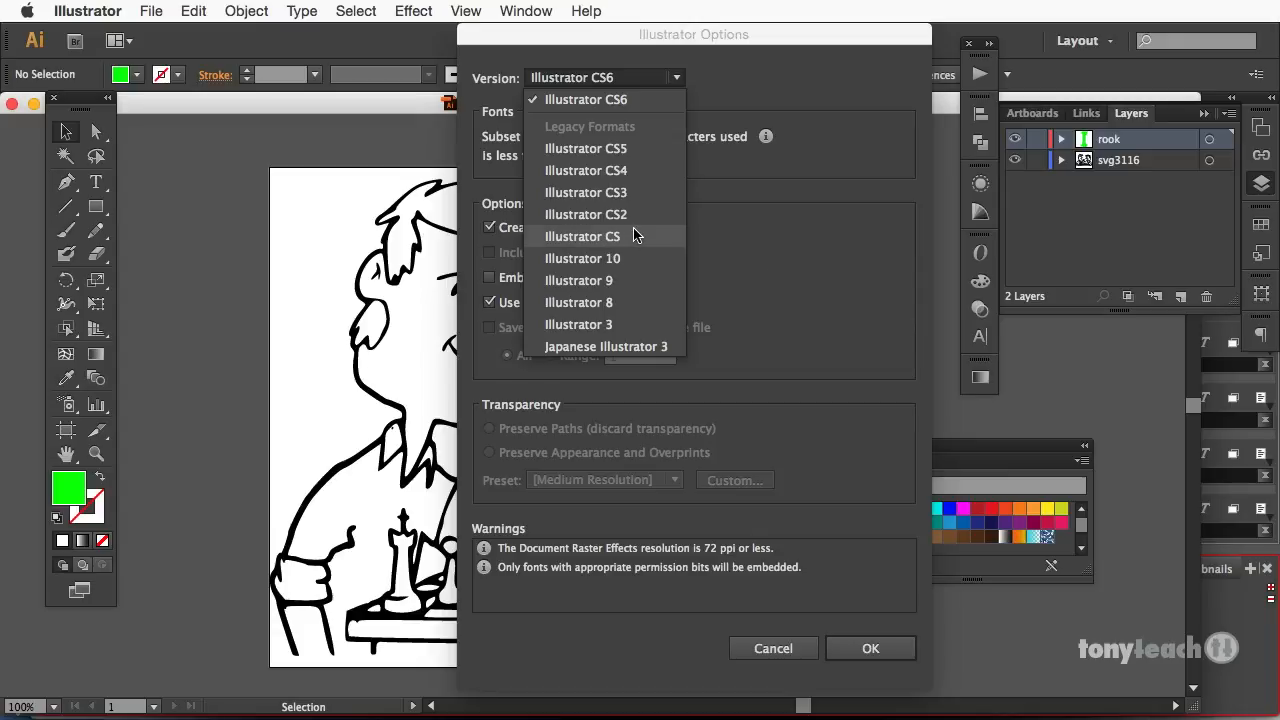
pyautogui.click(584, 99)
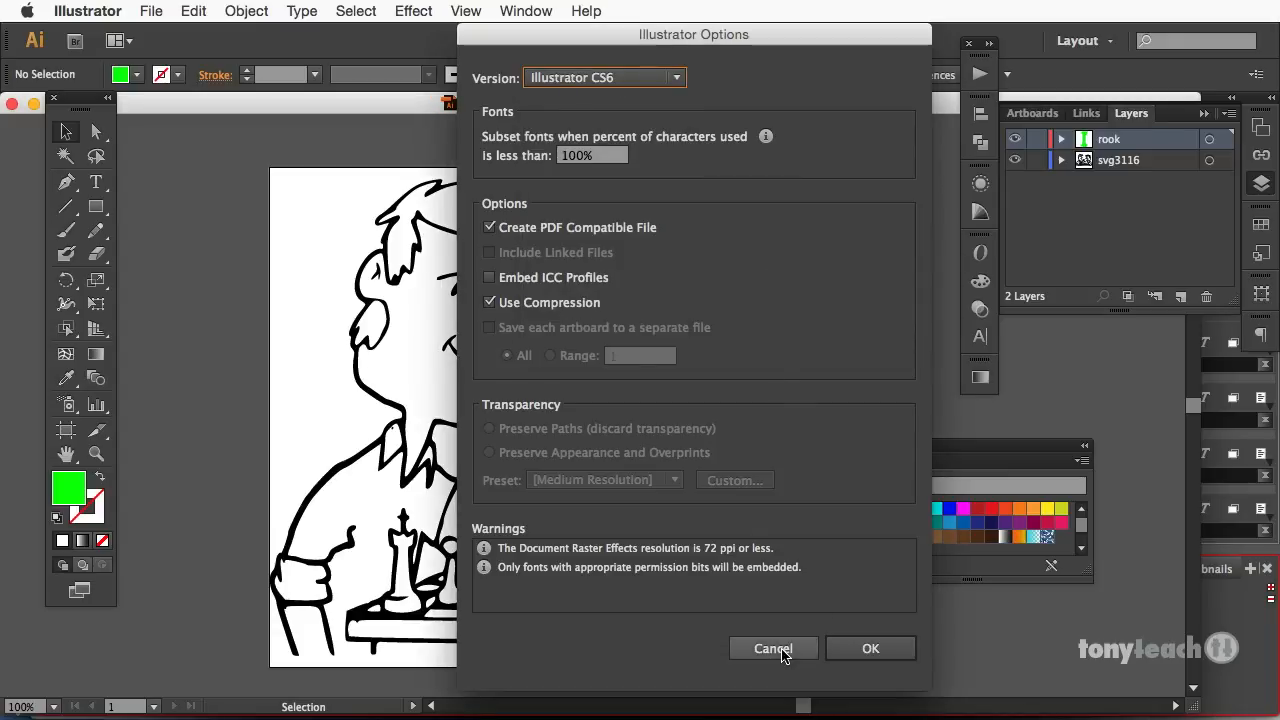
pyautogui.click(773, 648)
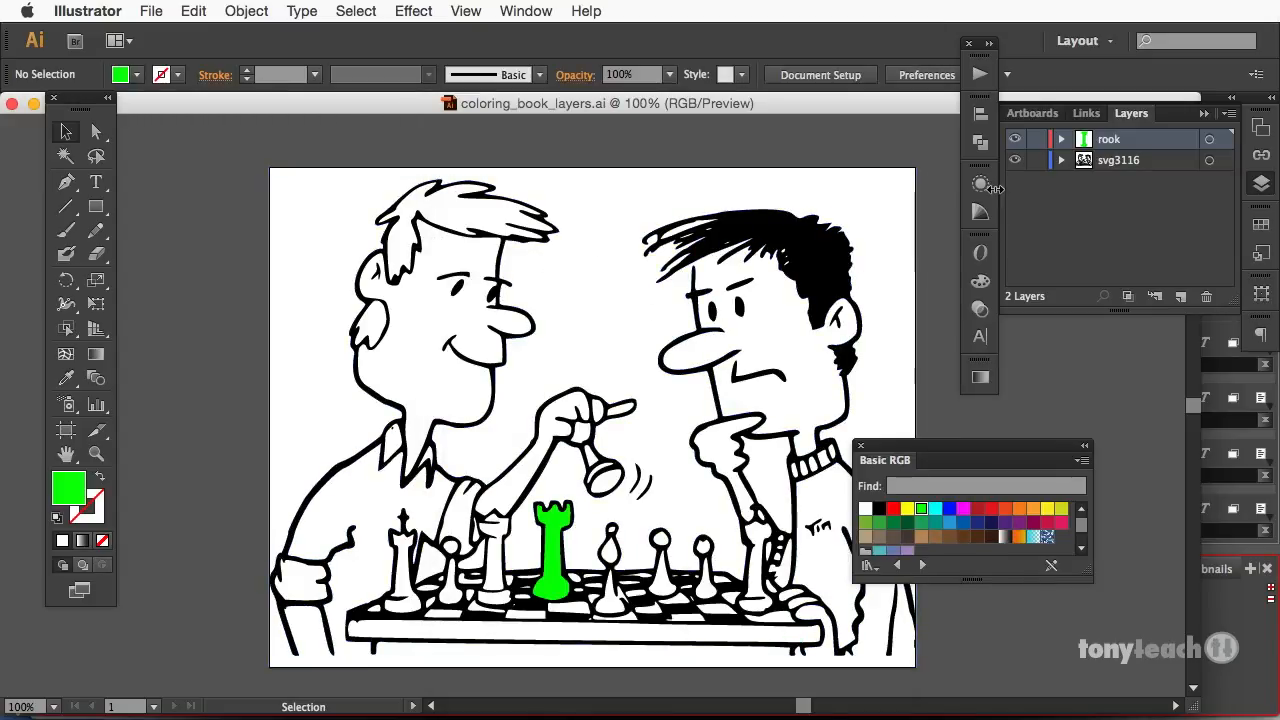
pyautogui.moveTo(947, 689)
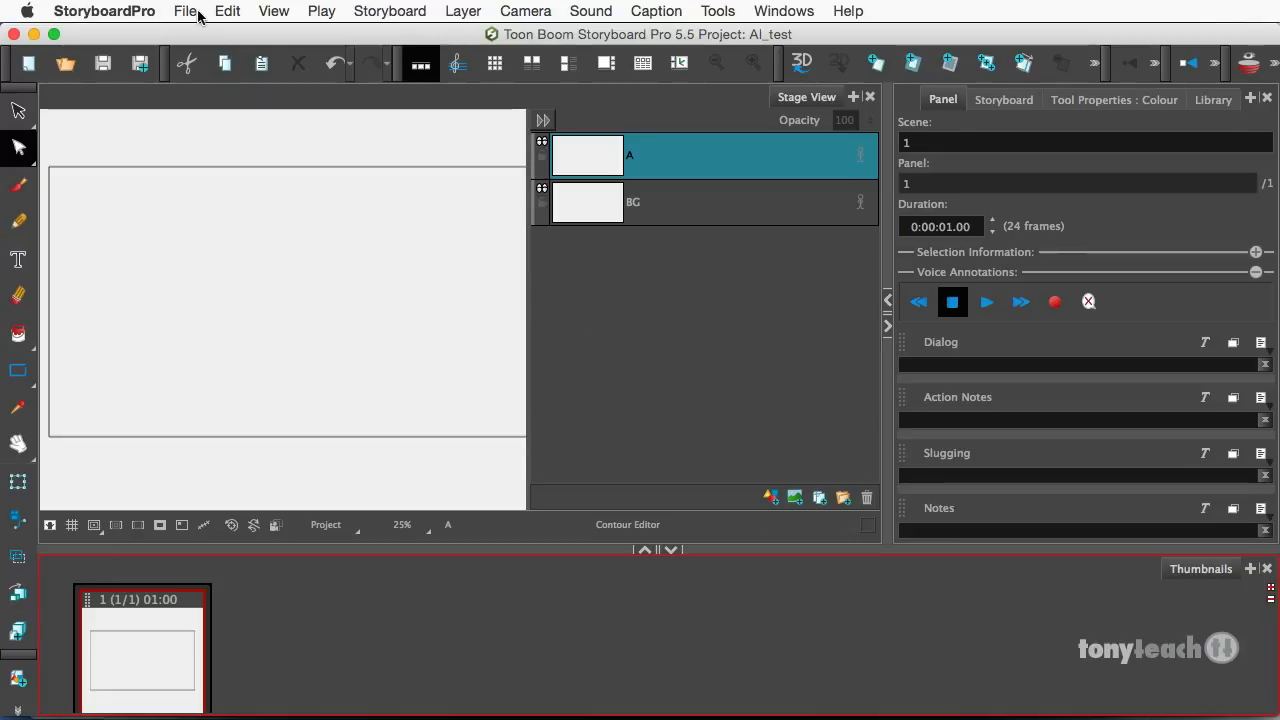
# - Start File > Import > Images as Scenes and browse to the Desktop's coloring_book files
pyautogui.click(185, 11)
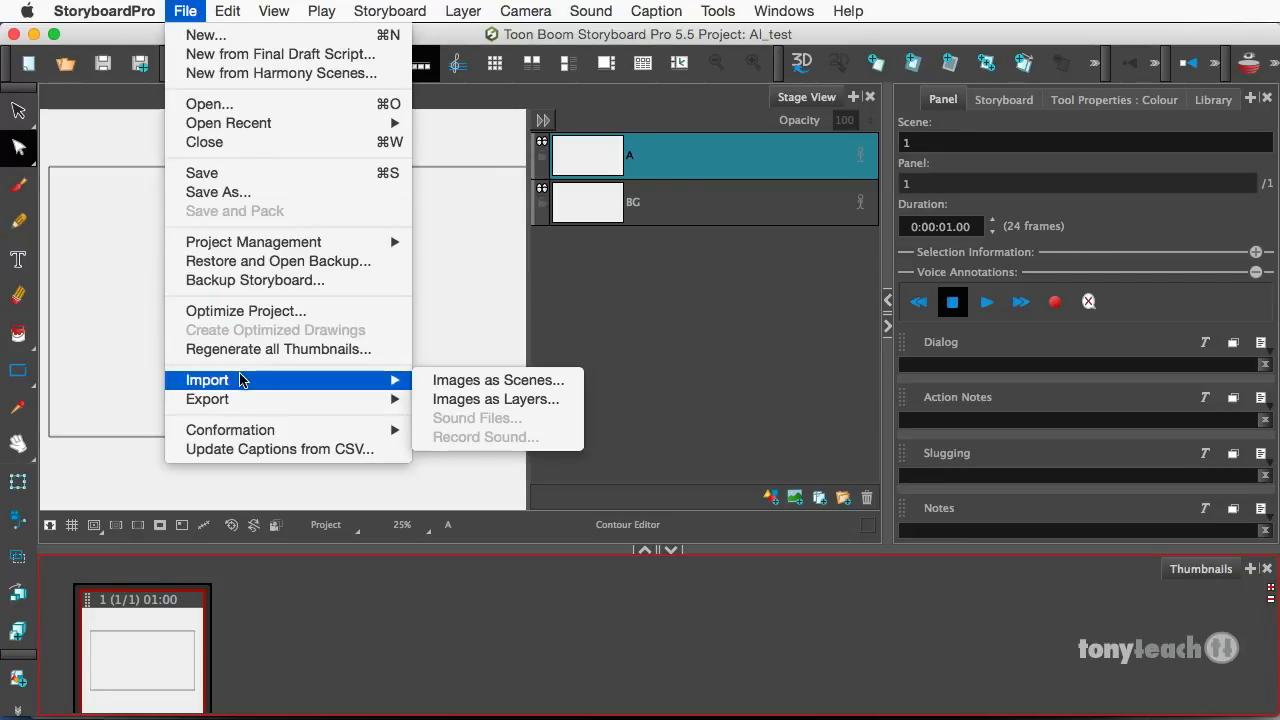
pyautogui.moveTo(459, 393)
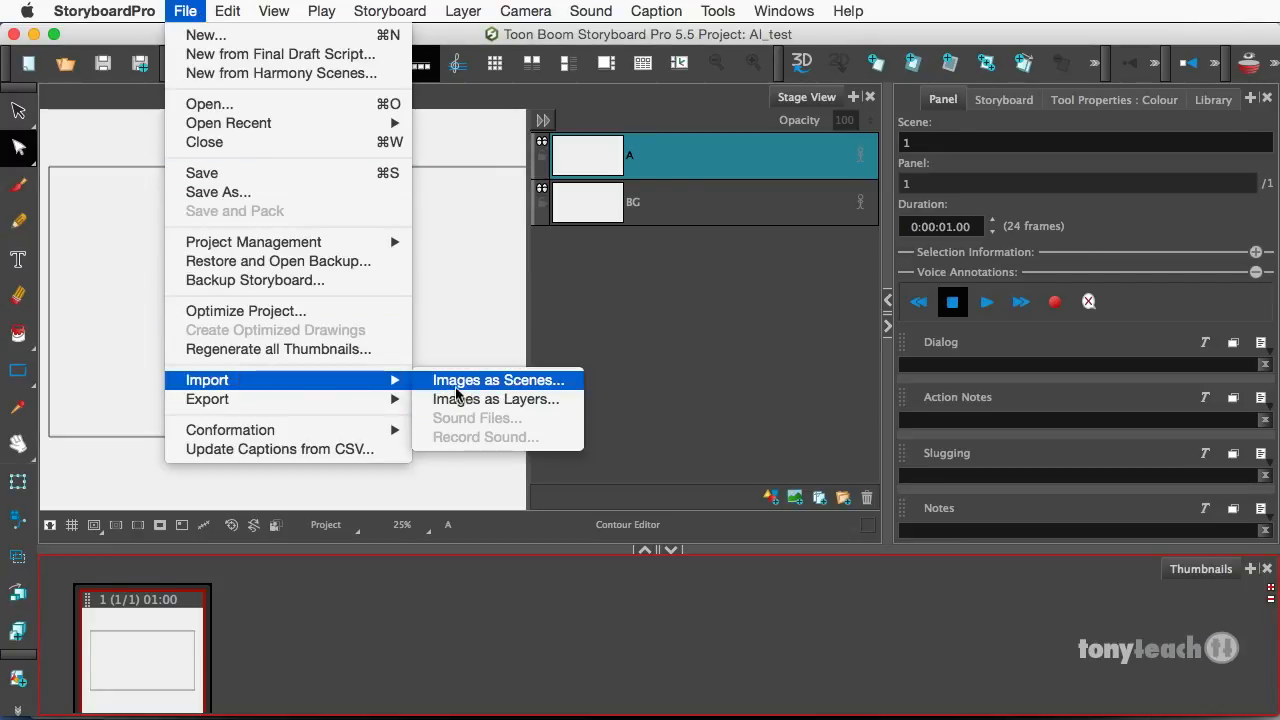
pyautogui.click(497, 380)
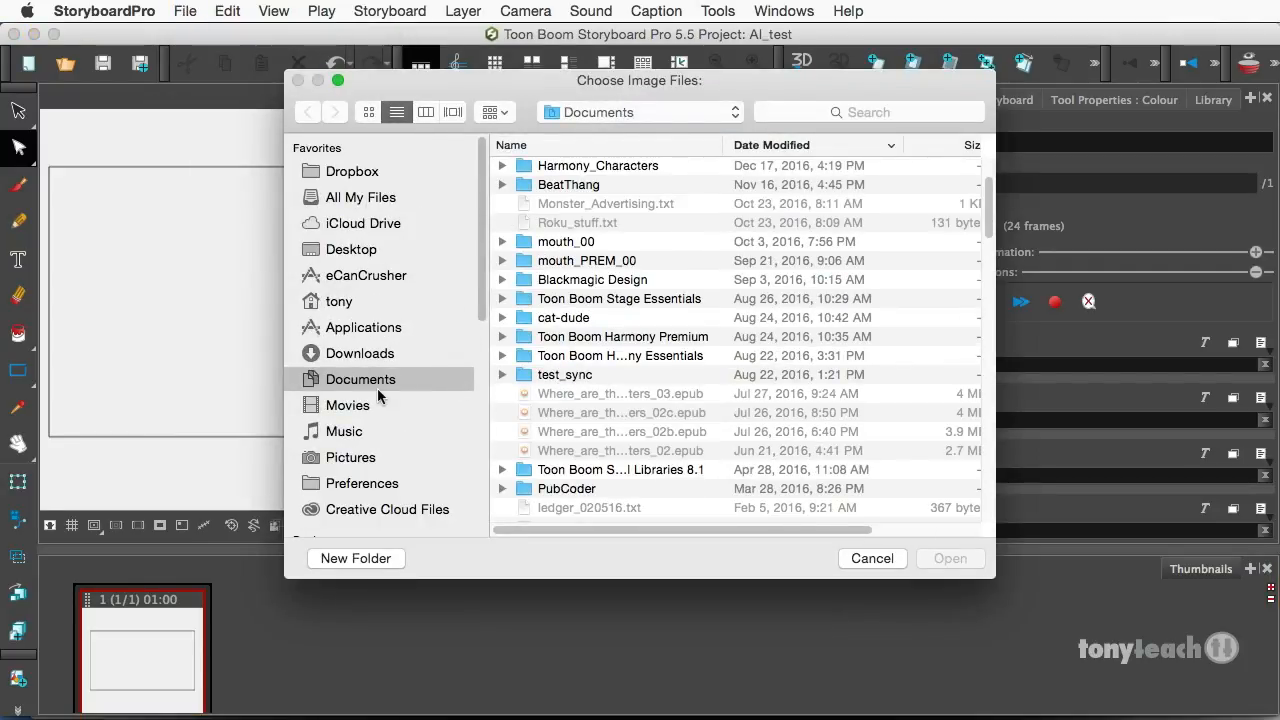
pyautogui.click(351, 249)
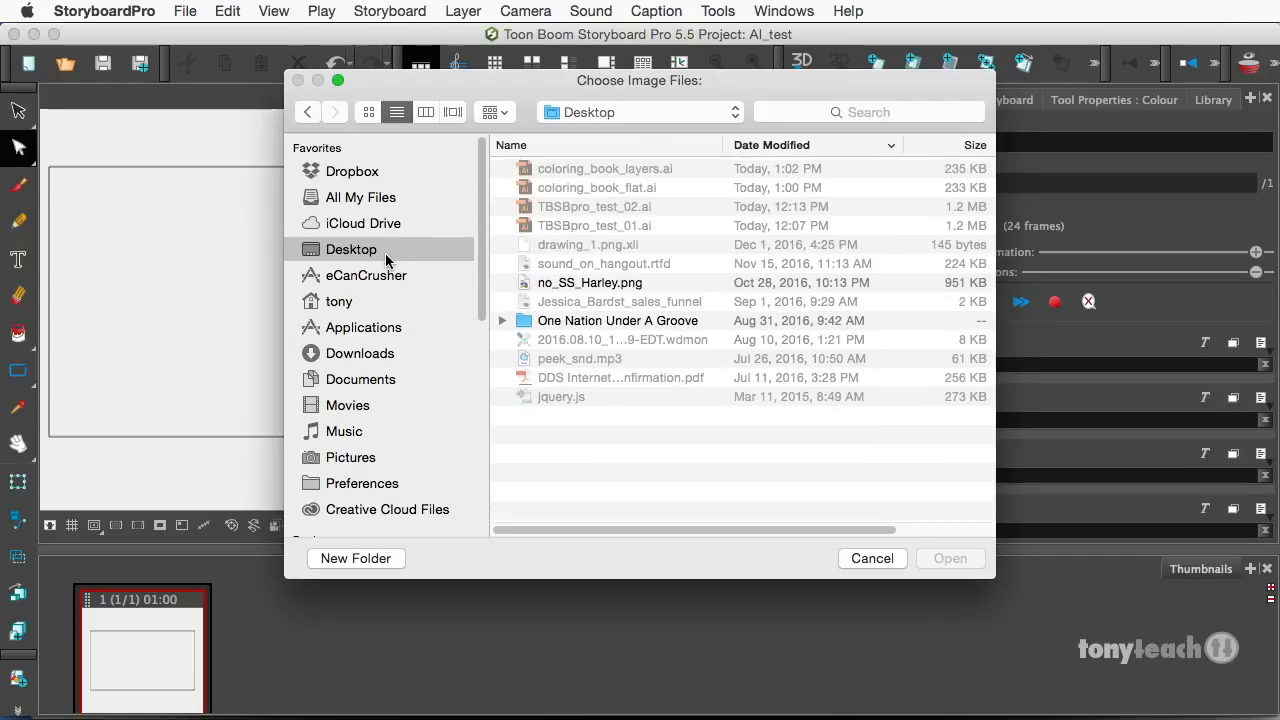
pyautogui.moveTo(612, 180)
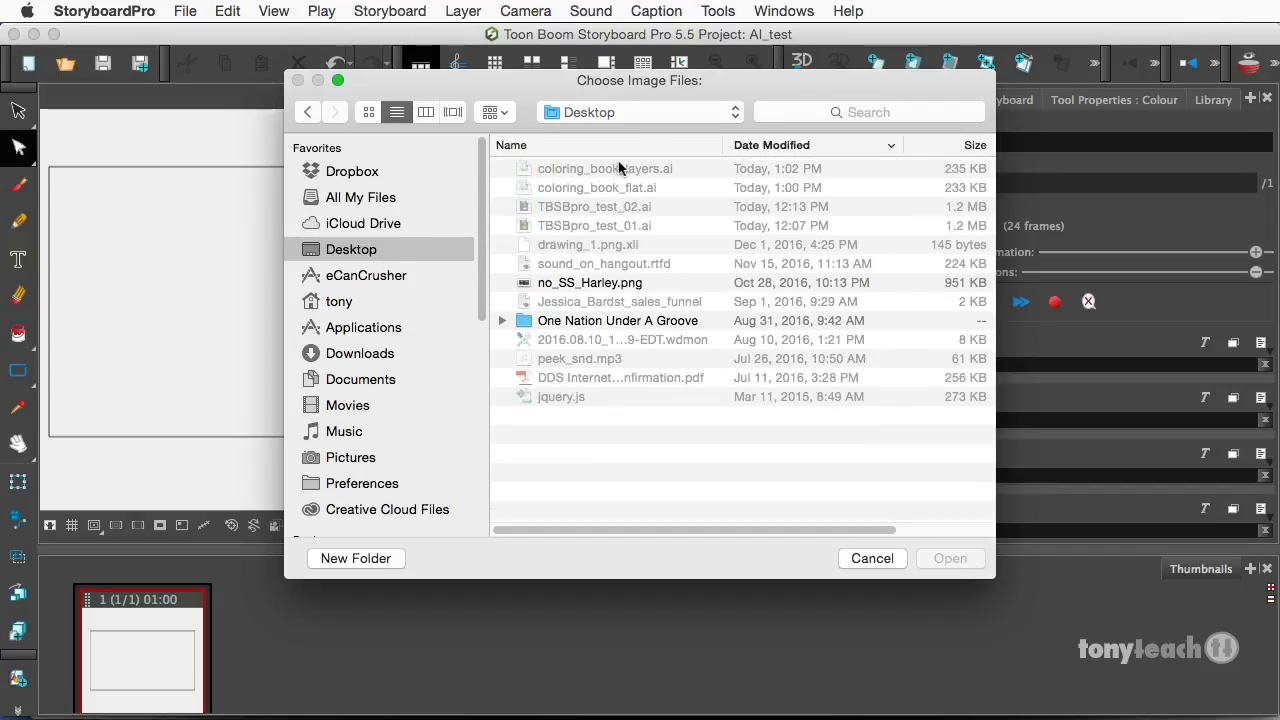
pyautogui.moveTo(627, 188)
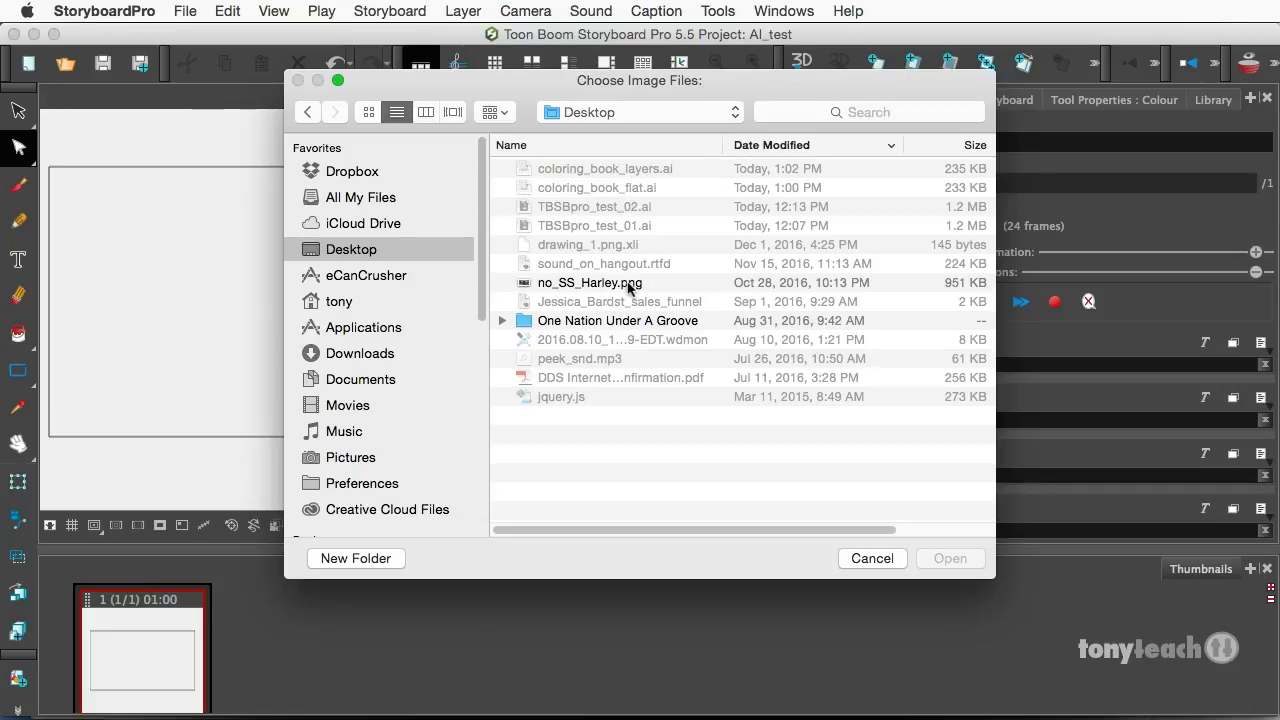
pyautogui.moveTo(862, 580)
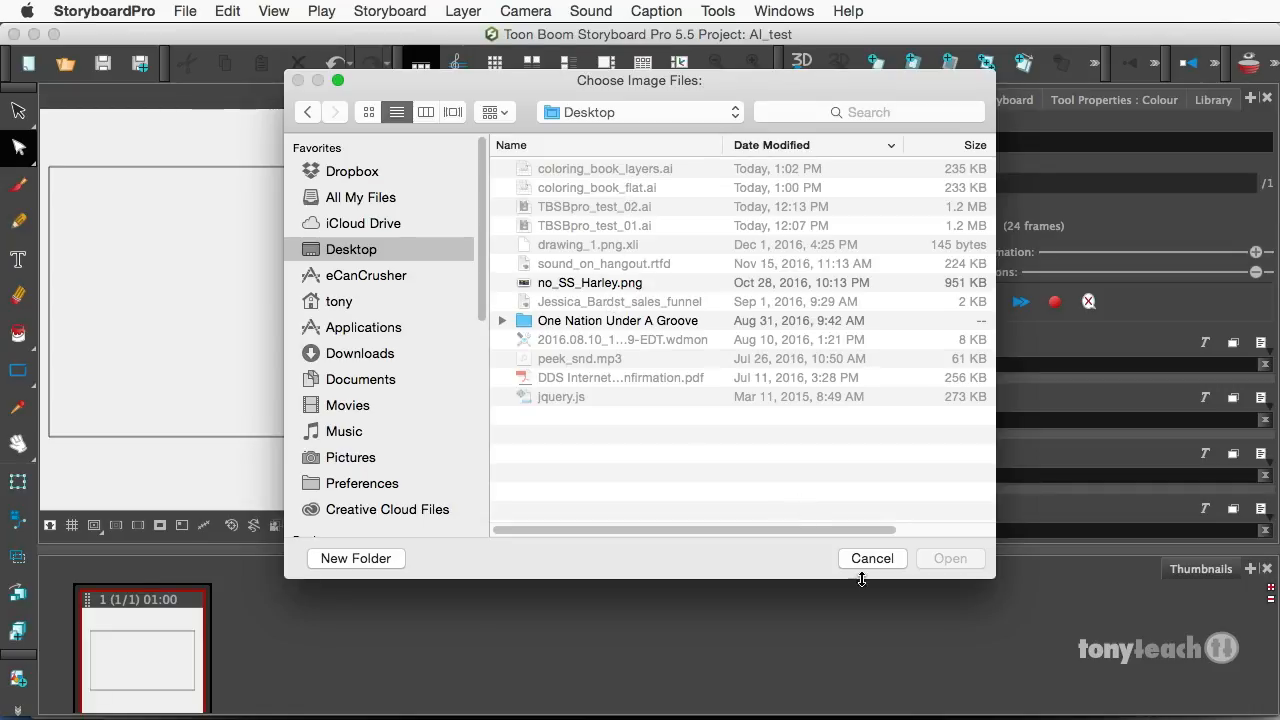
# - Cancel the image import and show the Library view's contents
pyautogui.click(872, 558)
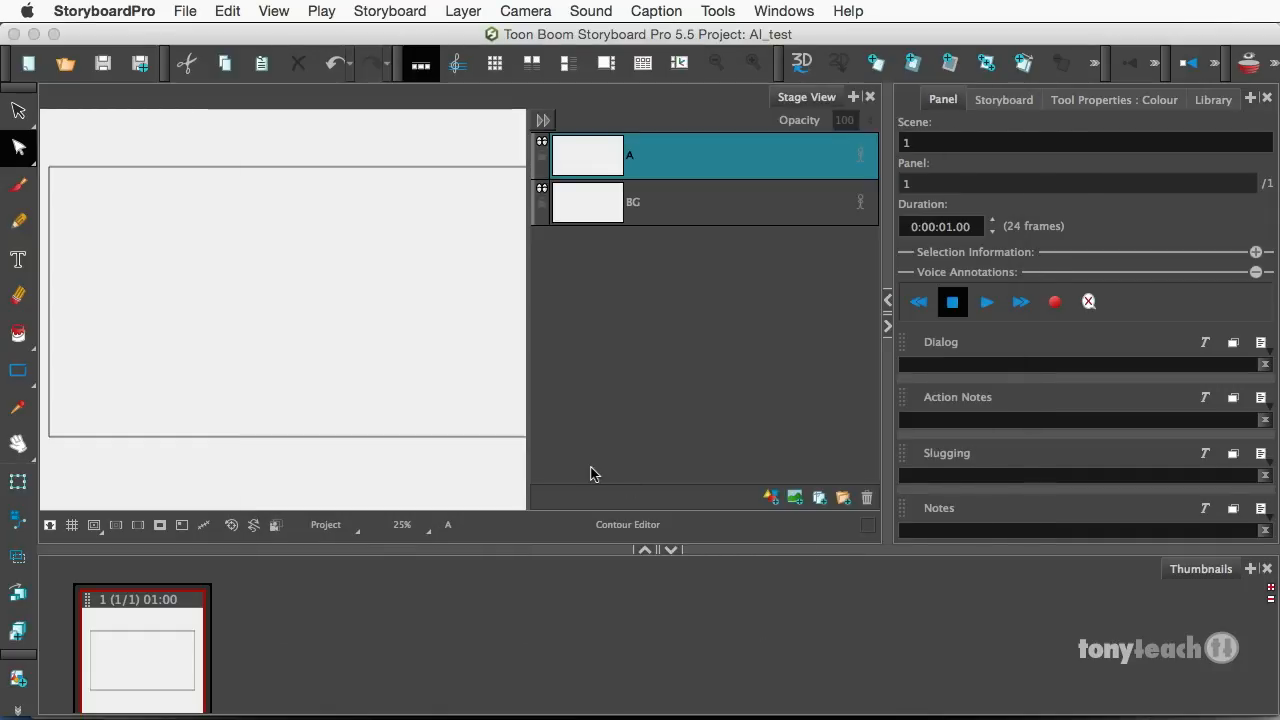
pyautogui.moveTo(770, 314)
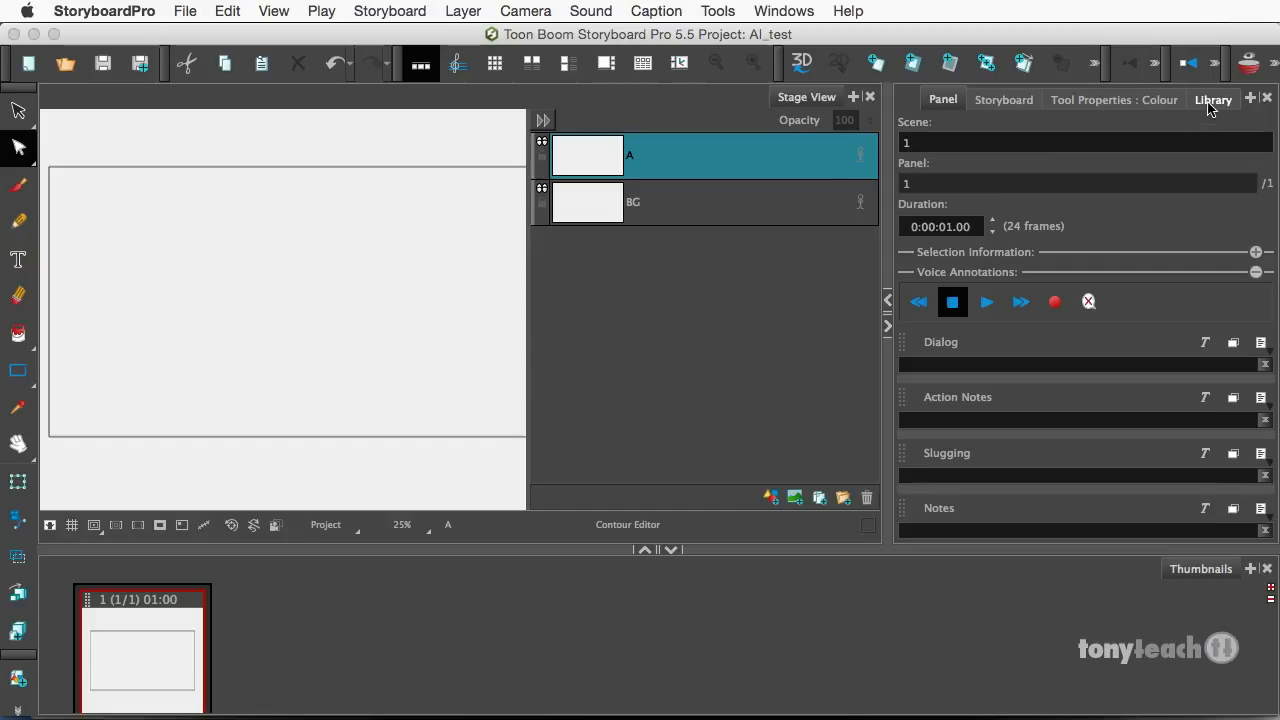
pyautogui.click(1212, 99)
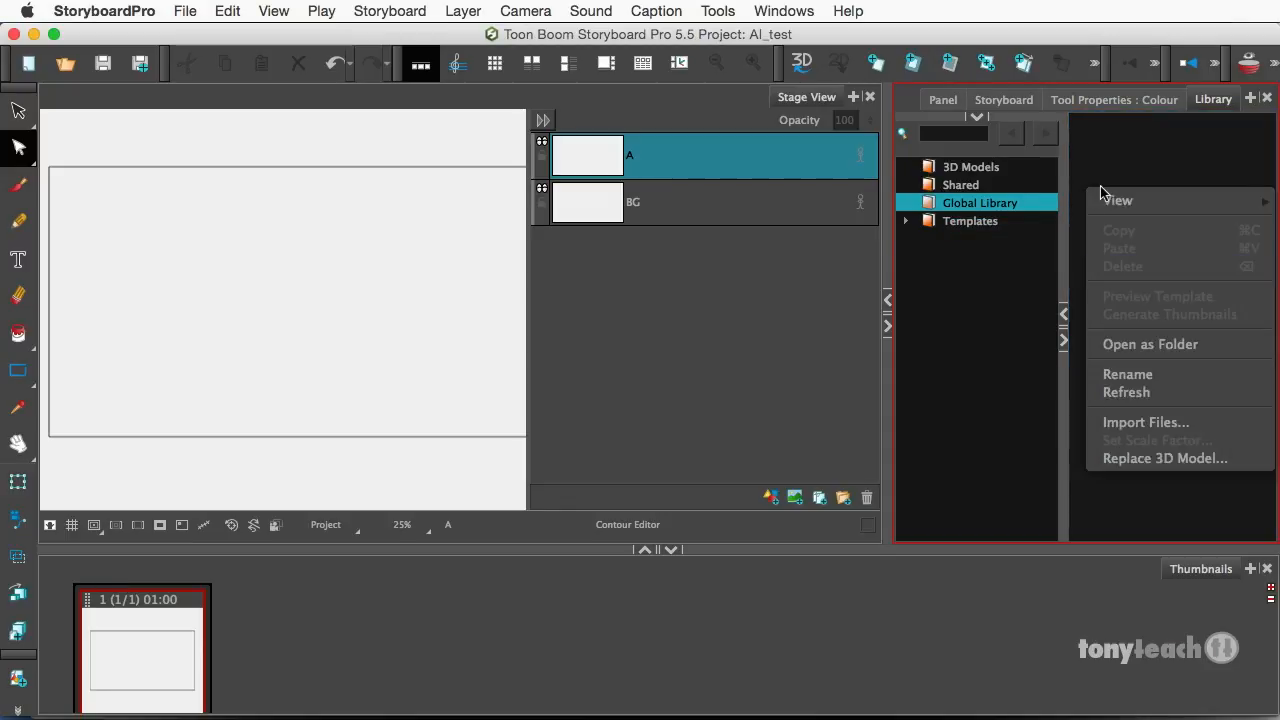
pyautogui.moveTo(1129, 419)
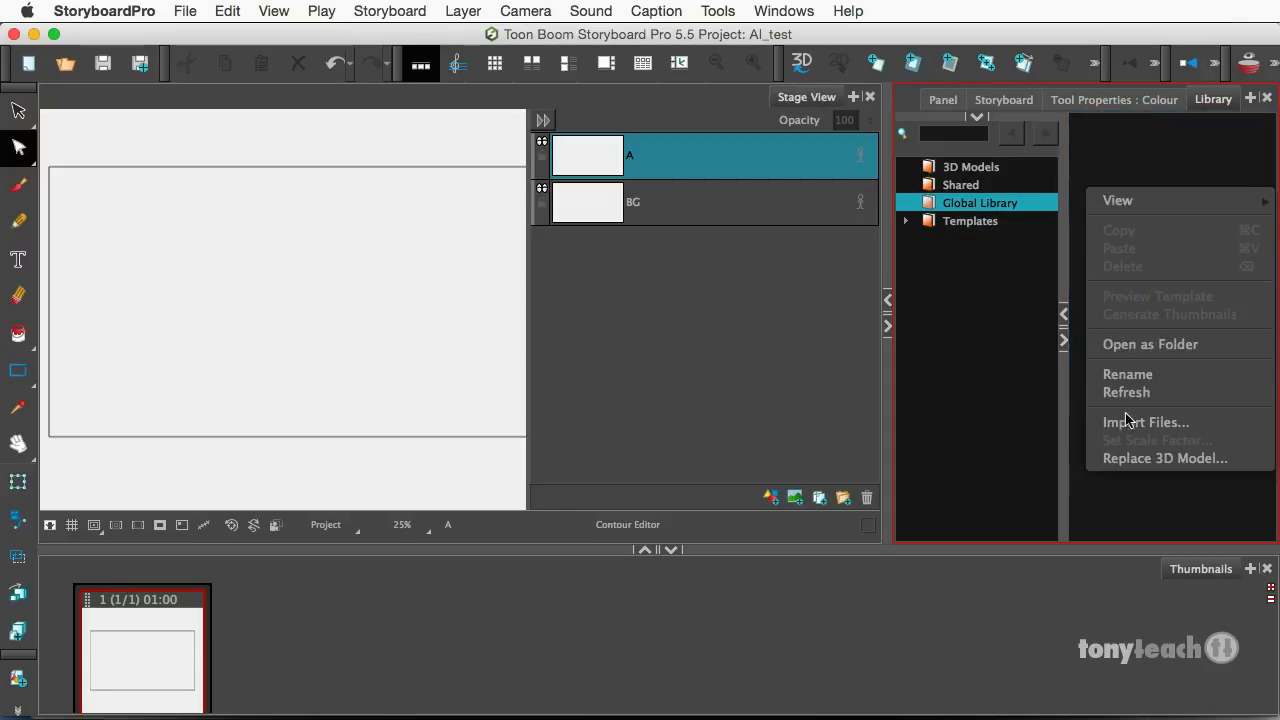
# - Import coloring_book_layers.ai from the Desktop into the Global Library as coloring_book_layers.tpl
pyautogui.click(1146, 421)
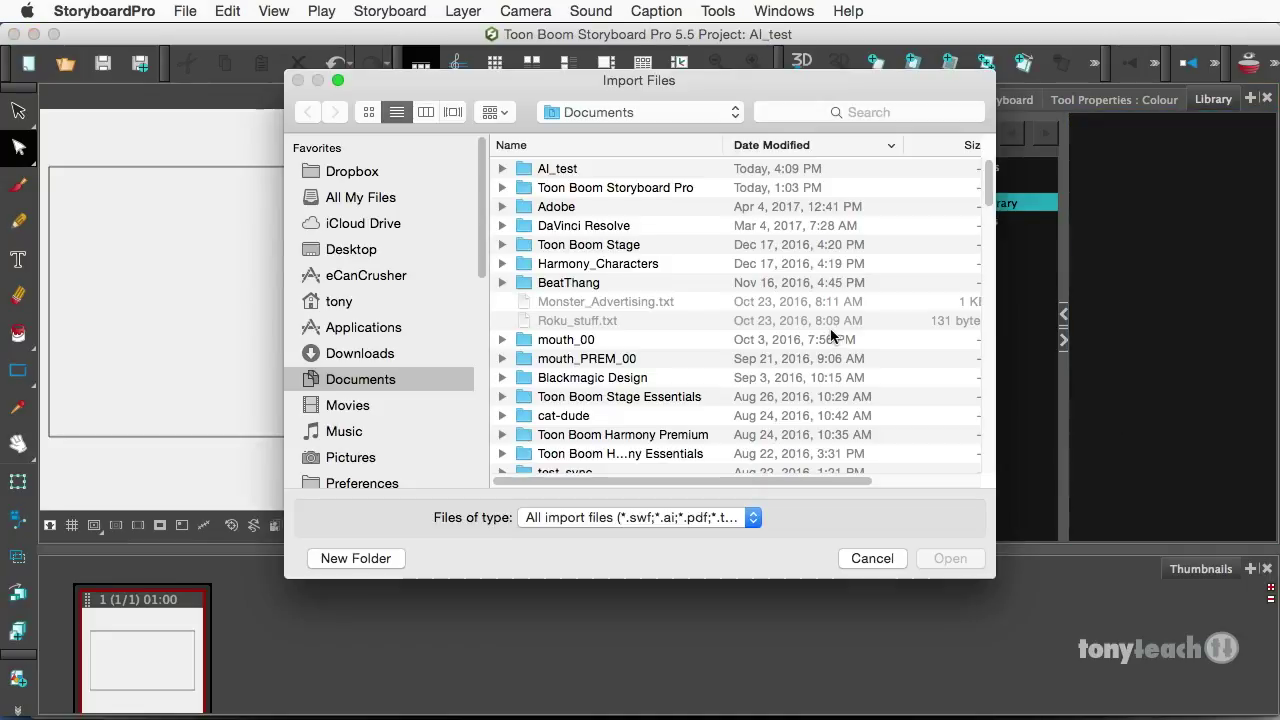
pyautogui.click(351, 249)
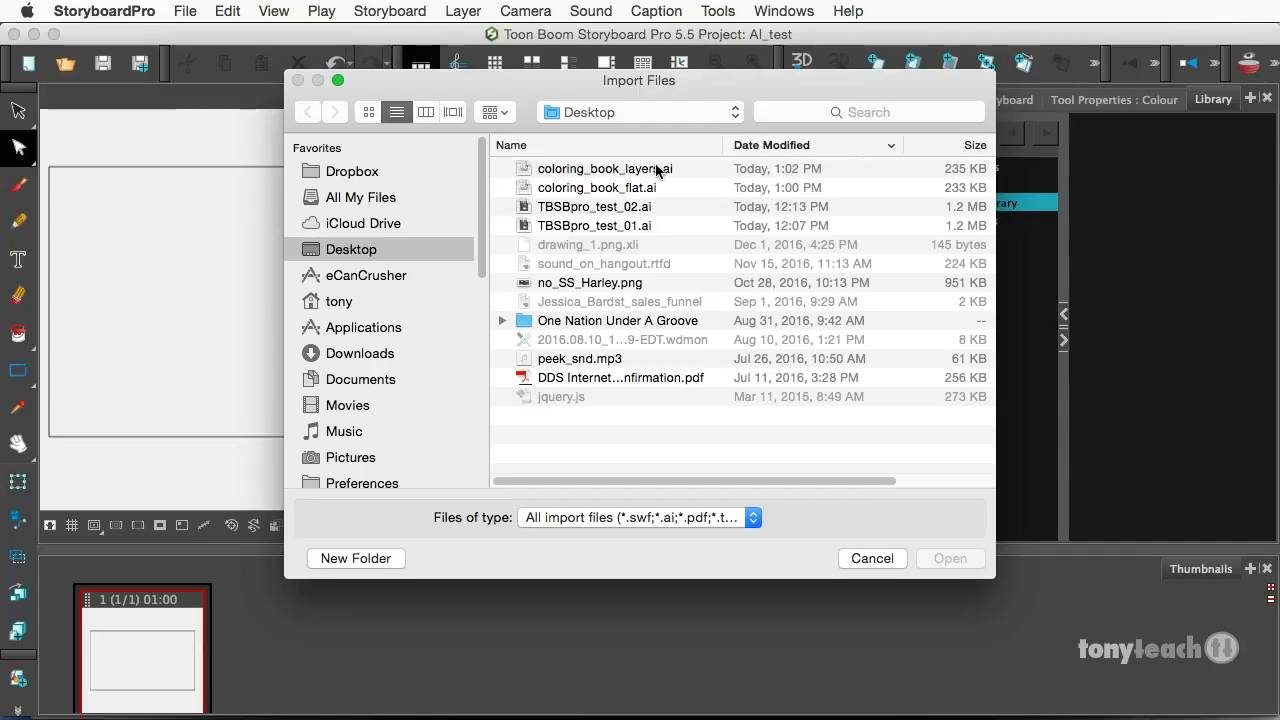
pyautogui.click(604, 168)
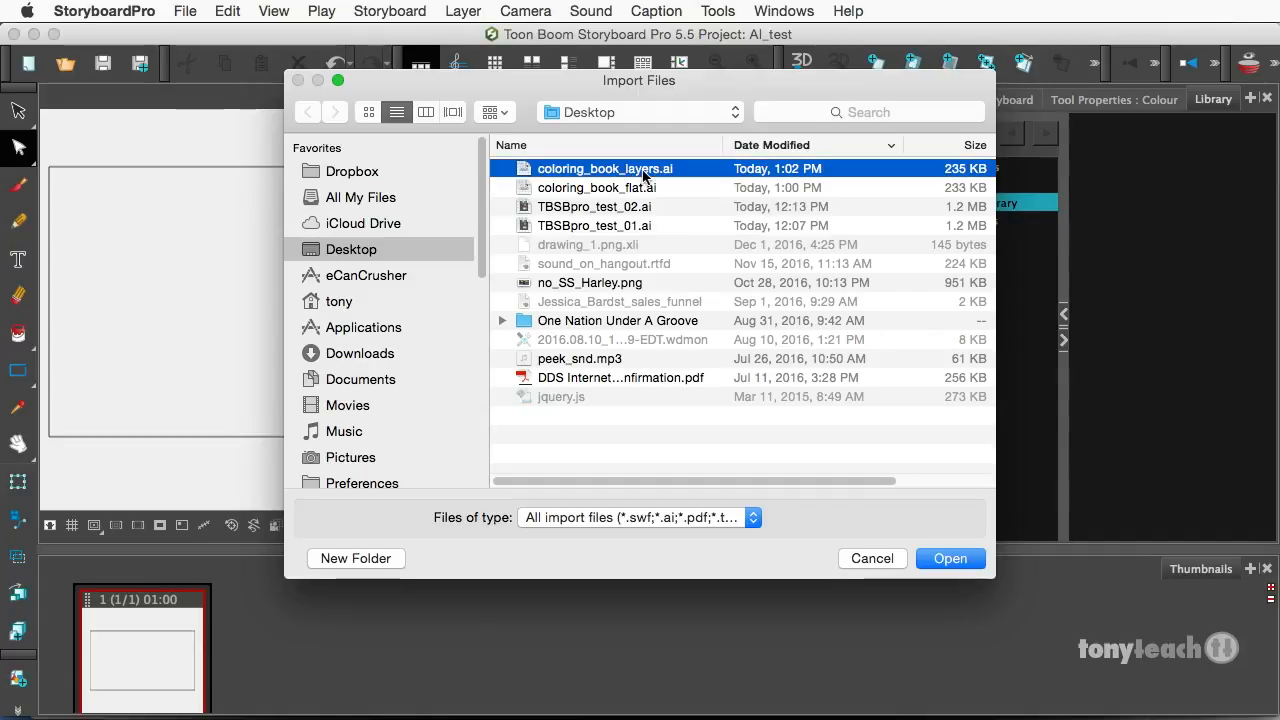
pyautogui.moveTo(660, 187)
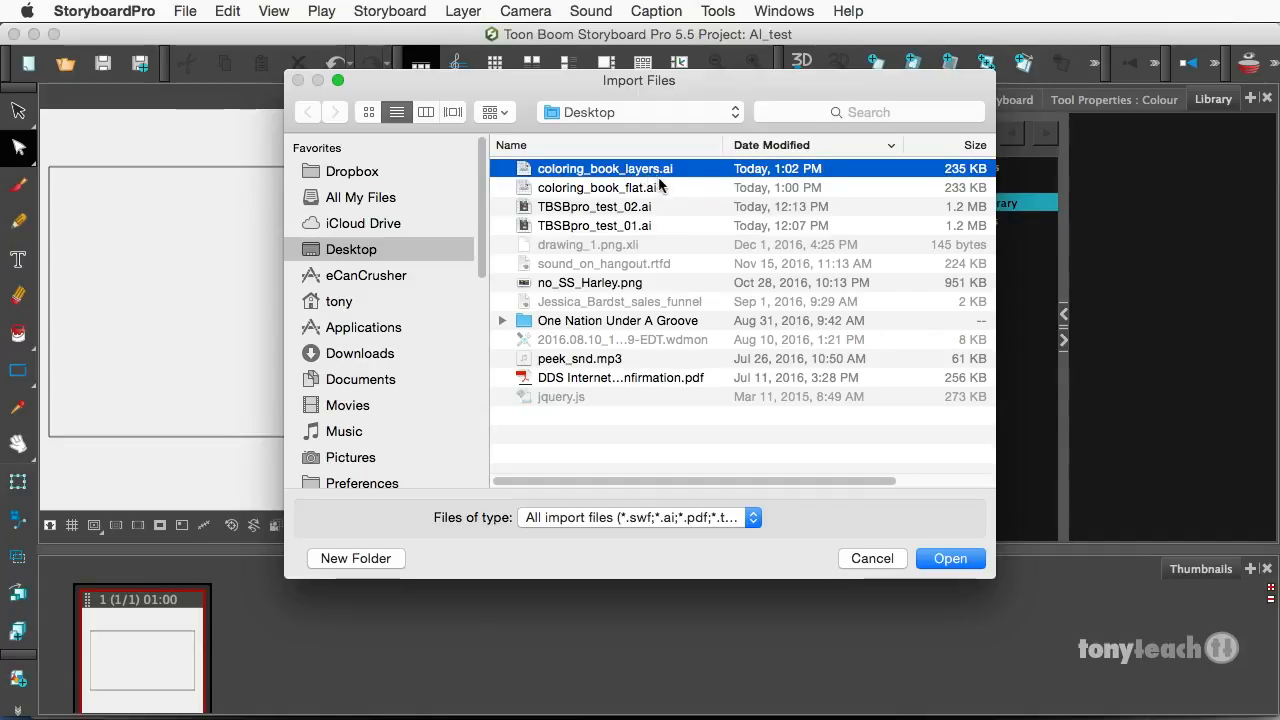
pyautogui.moveTo(553, 535)
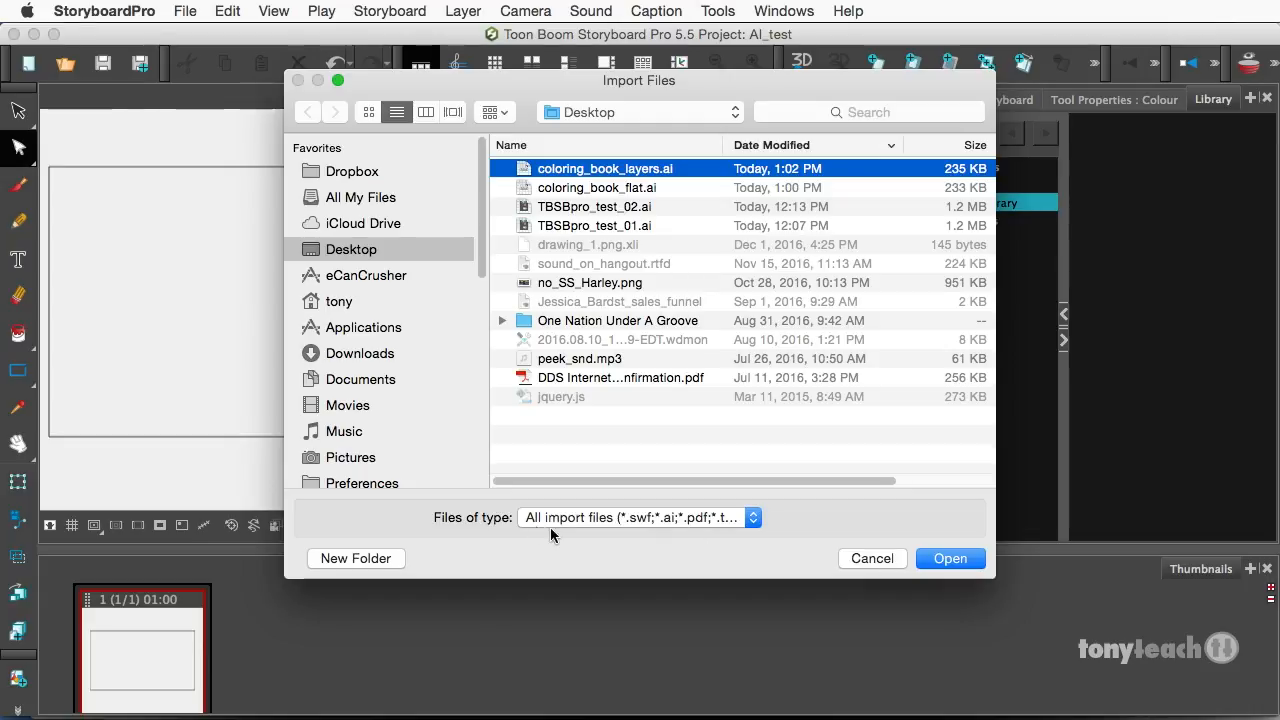
pyautogui.moveTo(920, 546)
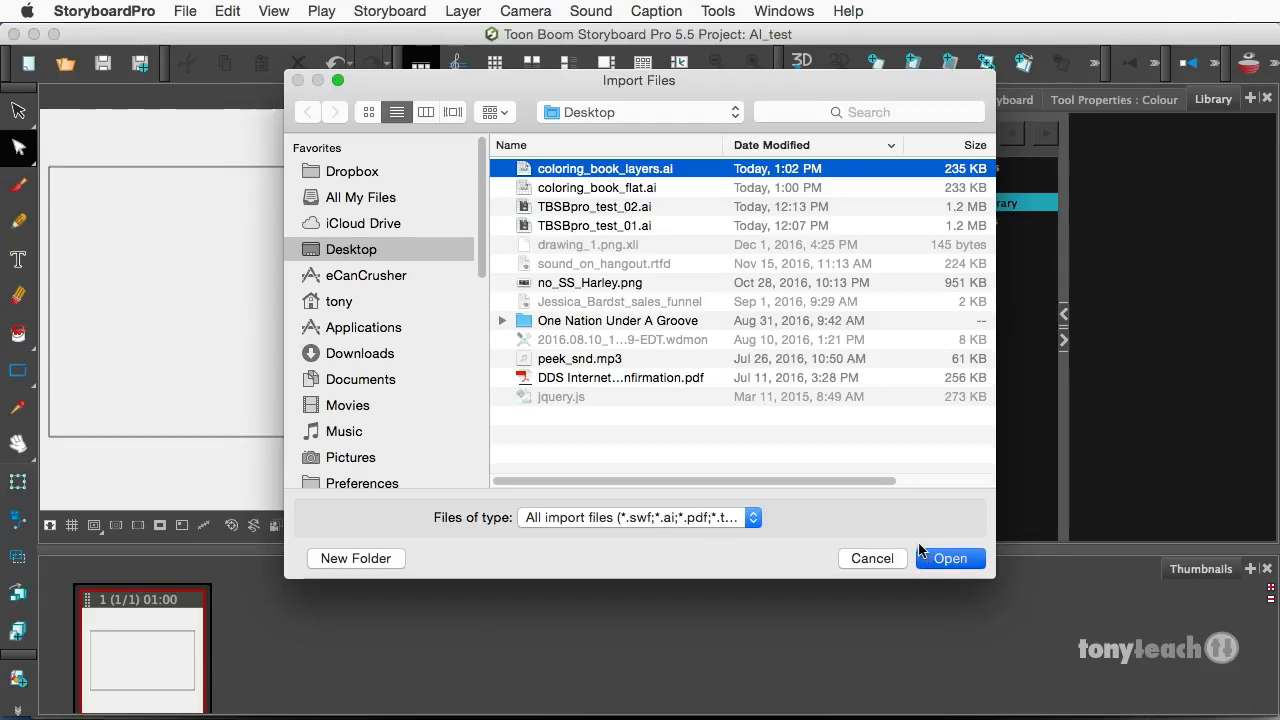
pyautogui.click(949, 558)
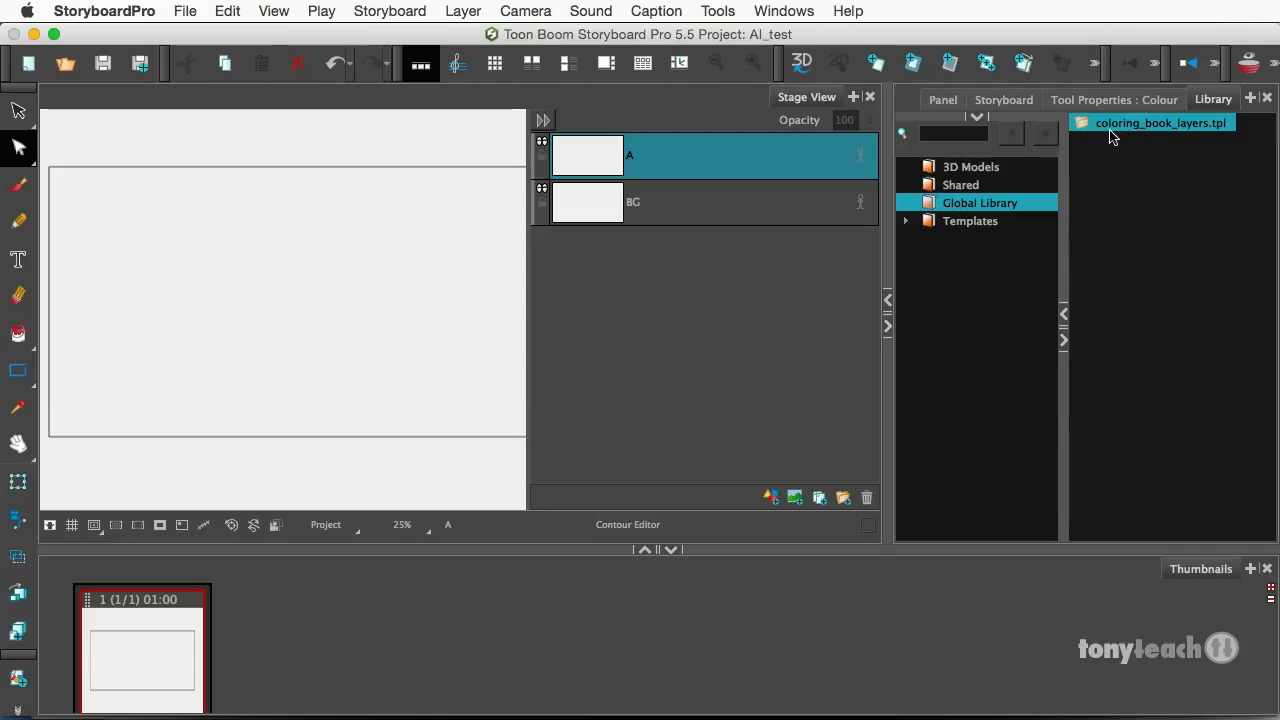
pyautogui.click(969, 221)
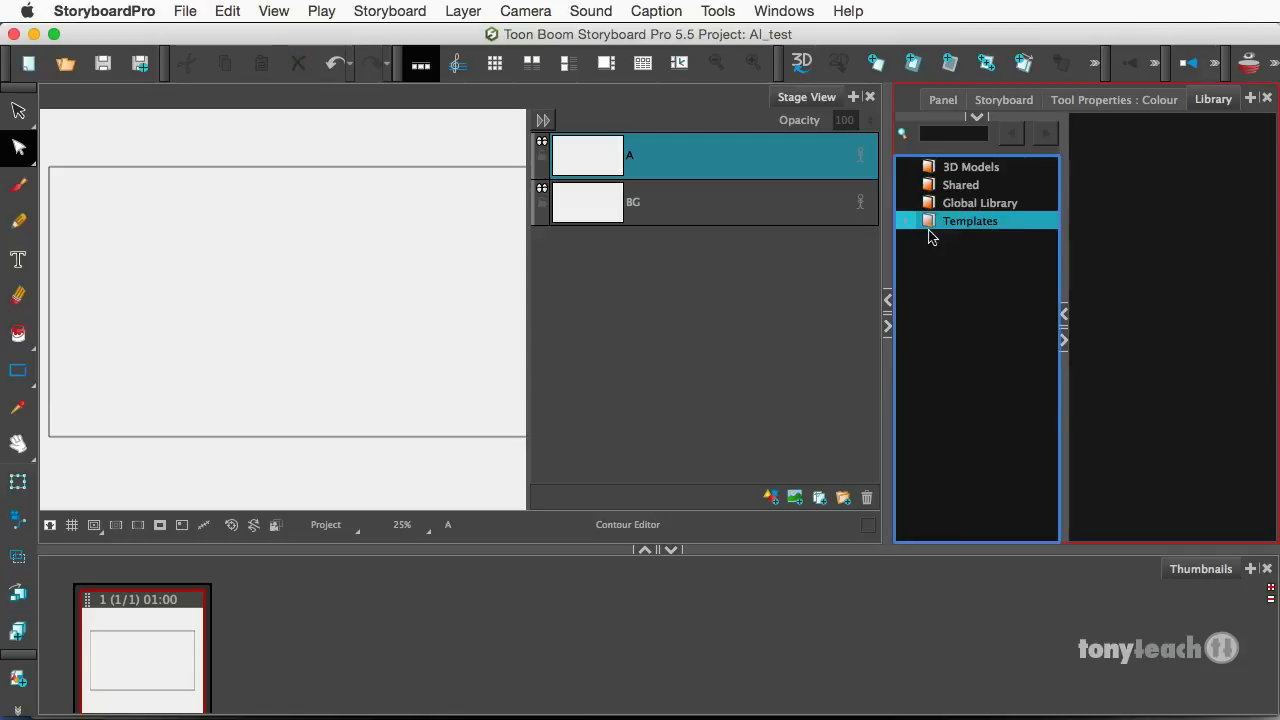
pyautogui.click(980, 202)
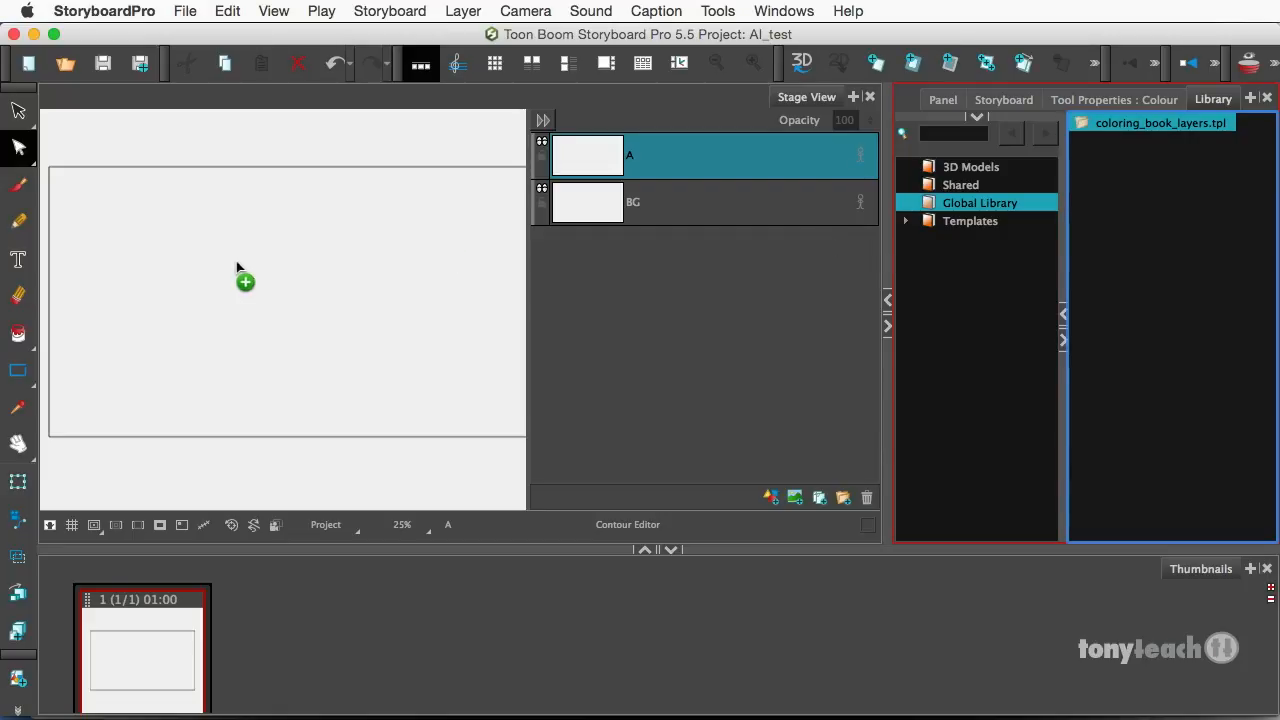
# - Drag coloring_book_layers.tpl onto the Stage, adding a coloring_book_layers layer above A and BG
pyautogui.moveTo(1160, 122); pyautogui.dragTo(265, 380)
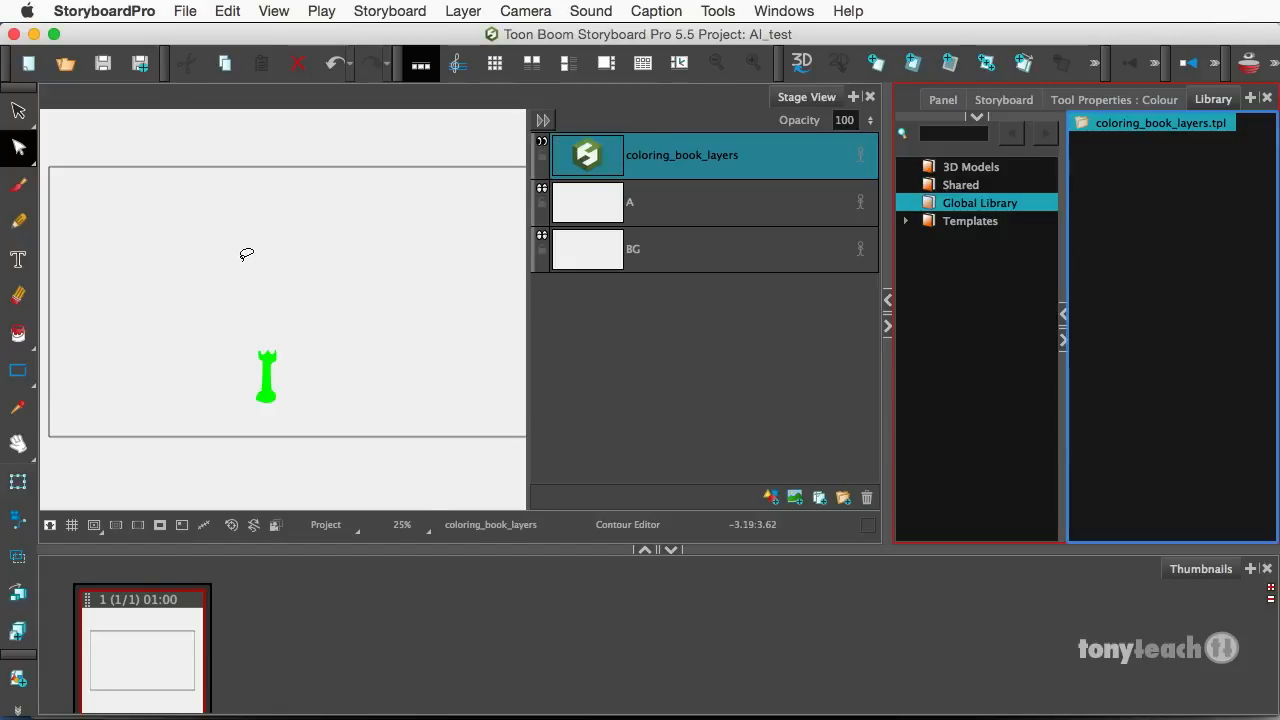
pyautogui.moveTo(280, 381)
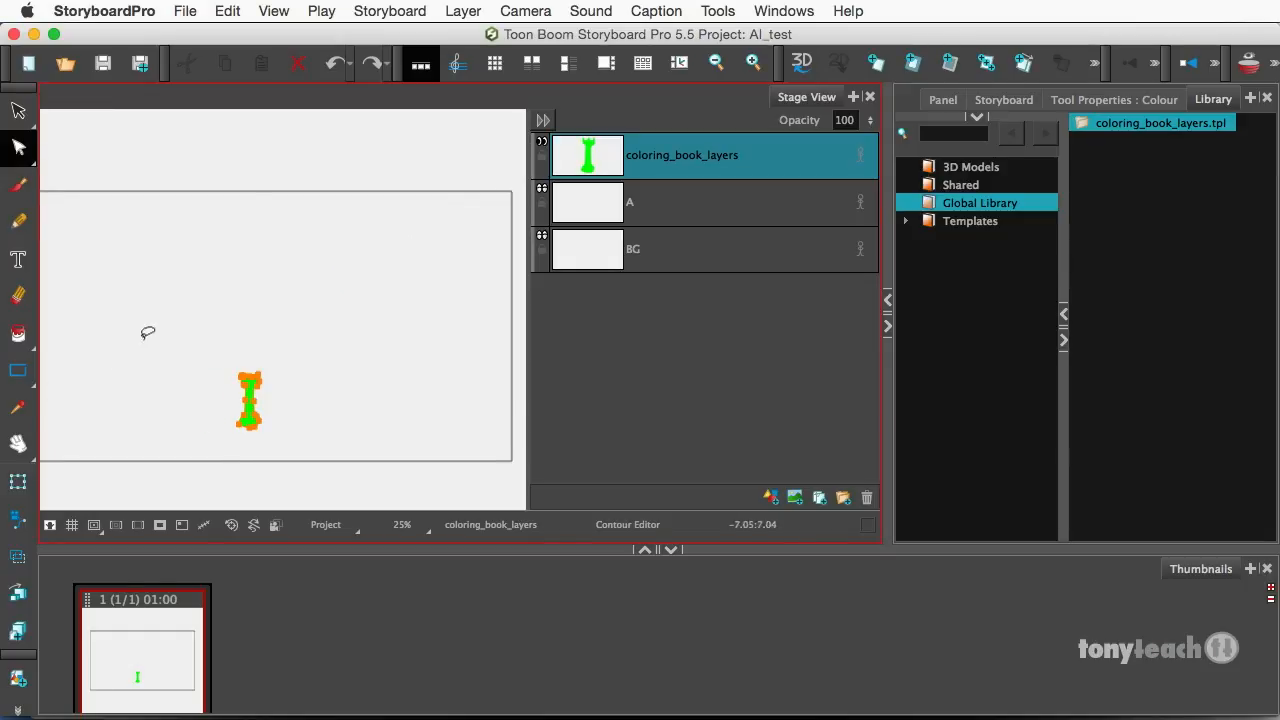
pyautogui.moveTo(436, 179)
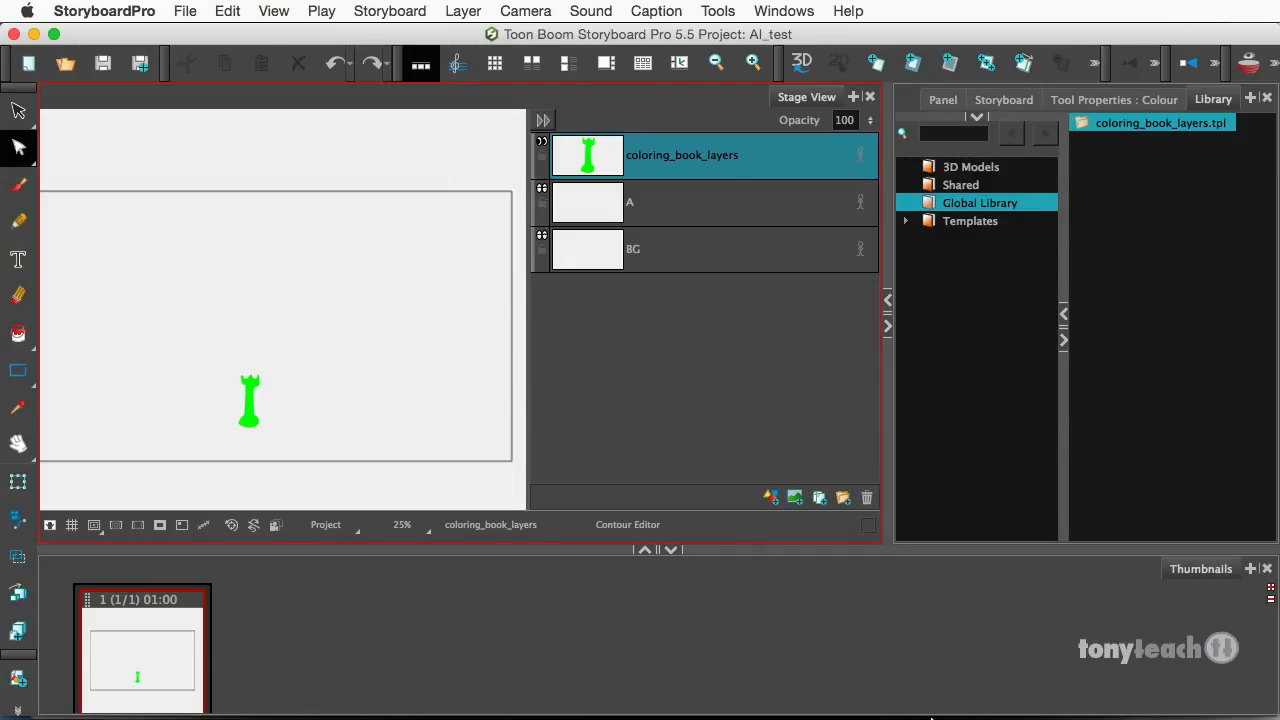
pyautogui.moveTo(990, 226)
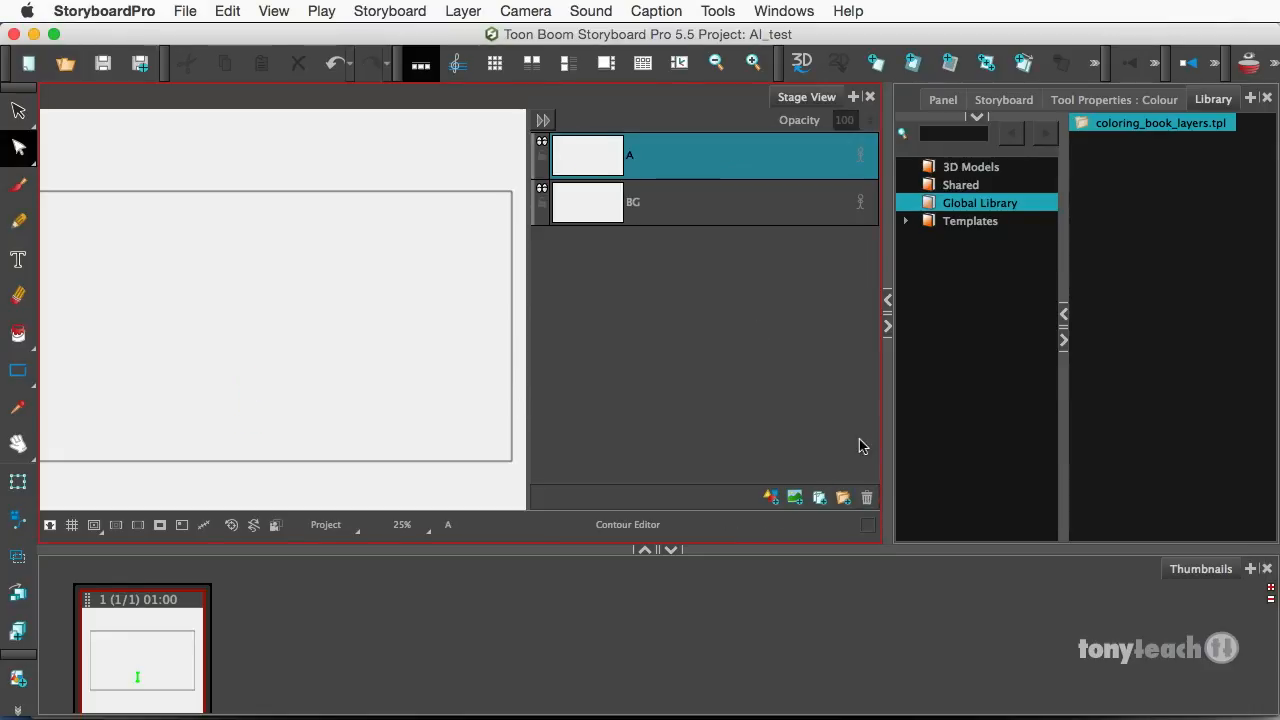
# - Delete the coloring_book_layers template and view the now-empty Global Library folder
pyautogui.rightClick(1161, 125)
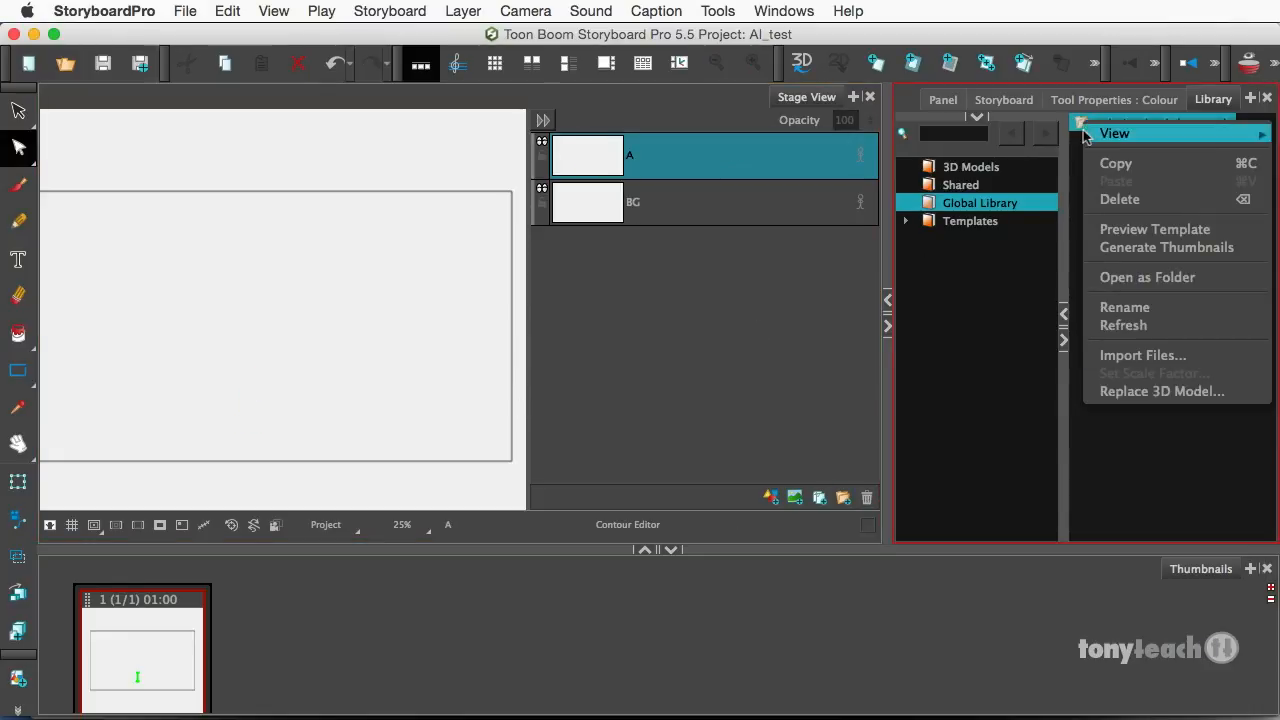
pyautogui.moveTo(1133, 199)
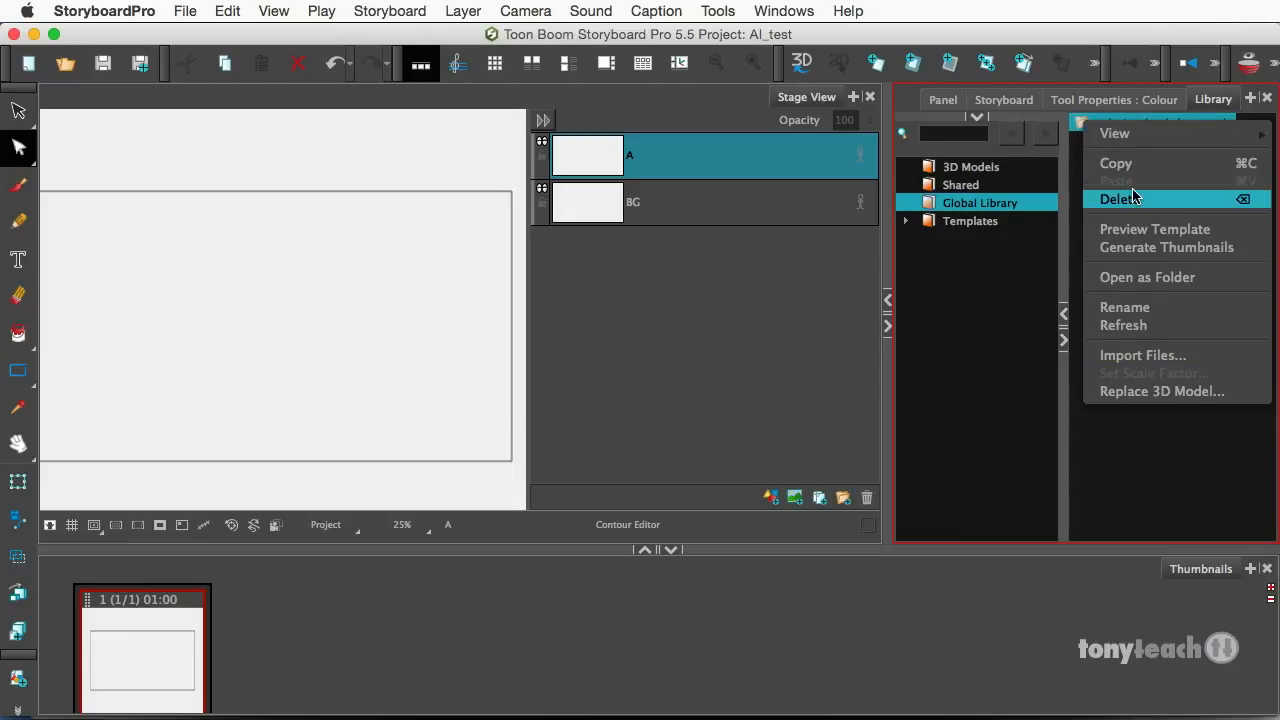
pyautogui.click(1119, 199)
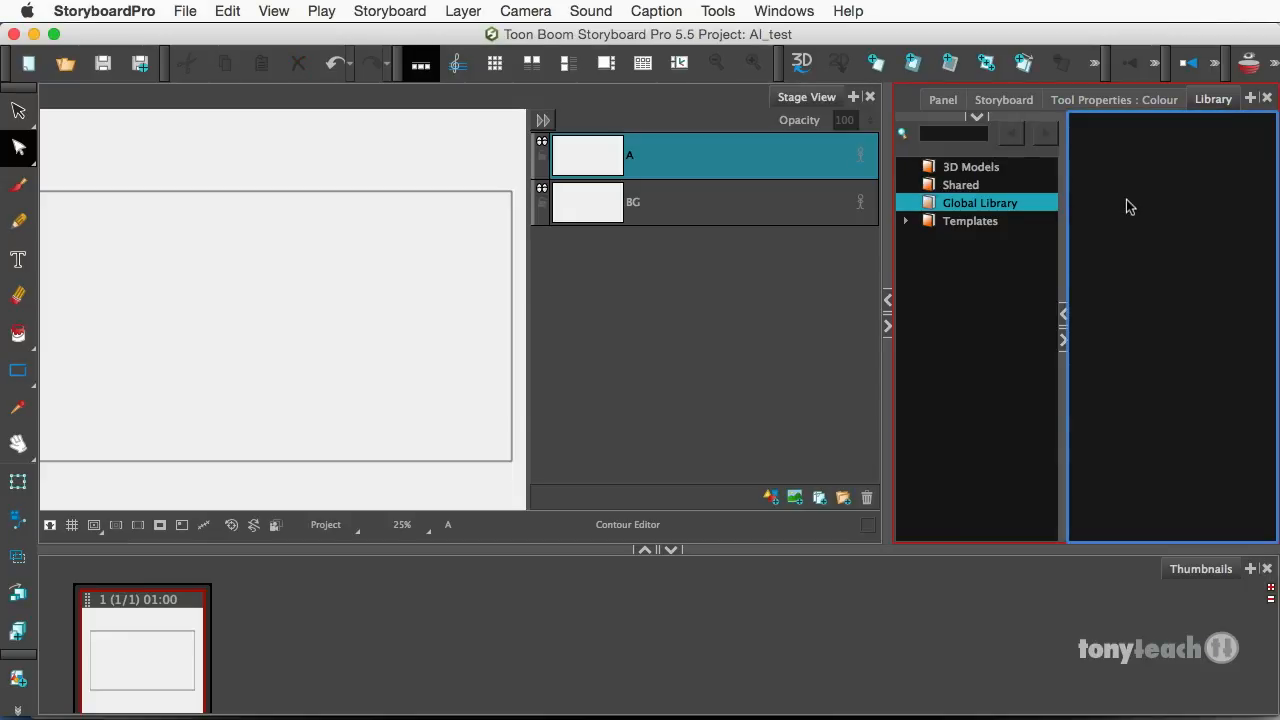
pyautogui.moveTo(628, 683)
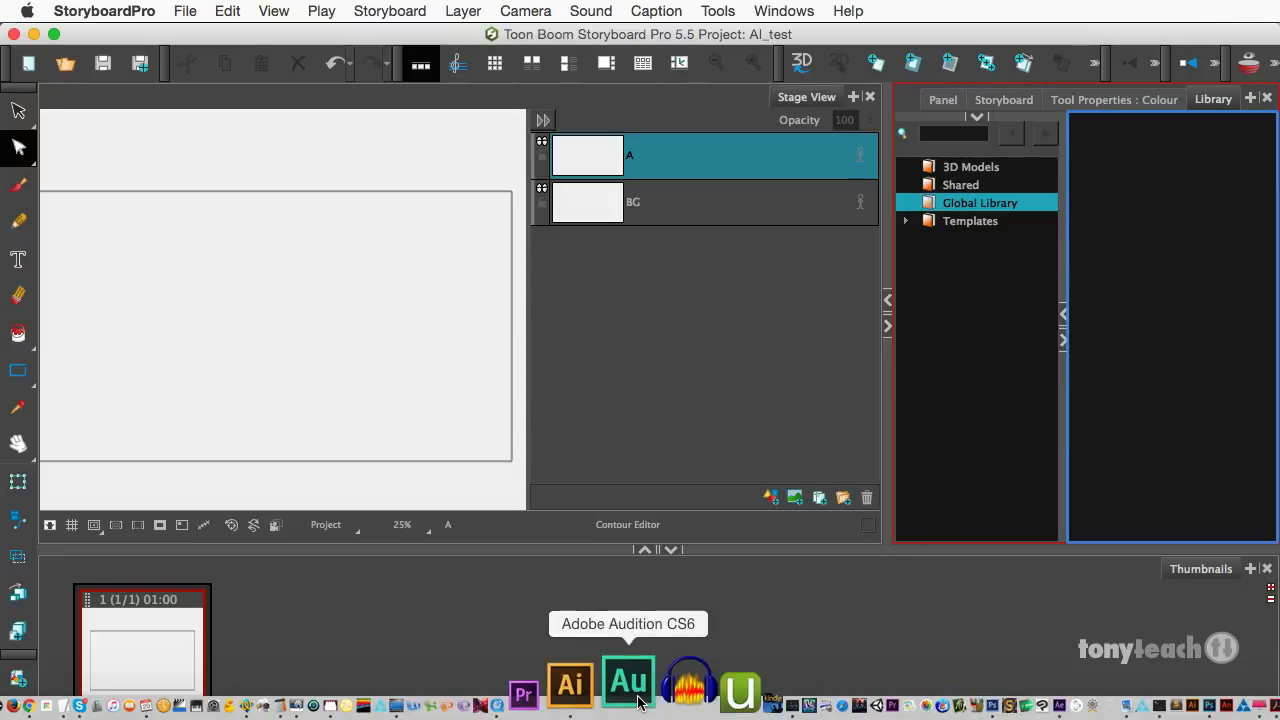
# - In Illustrator, use the Layers panel menu's Flatten Artwork to merge everything into the rook layer
pyautogui.click(568, 685)
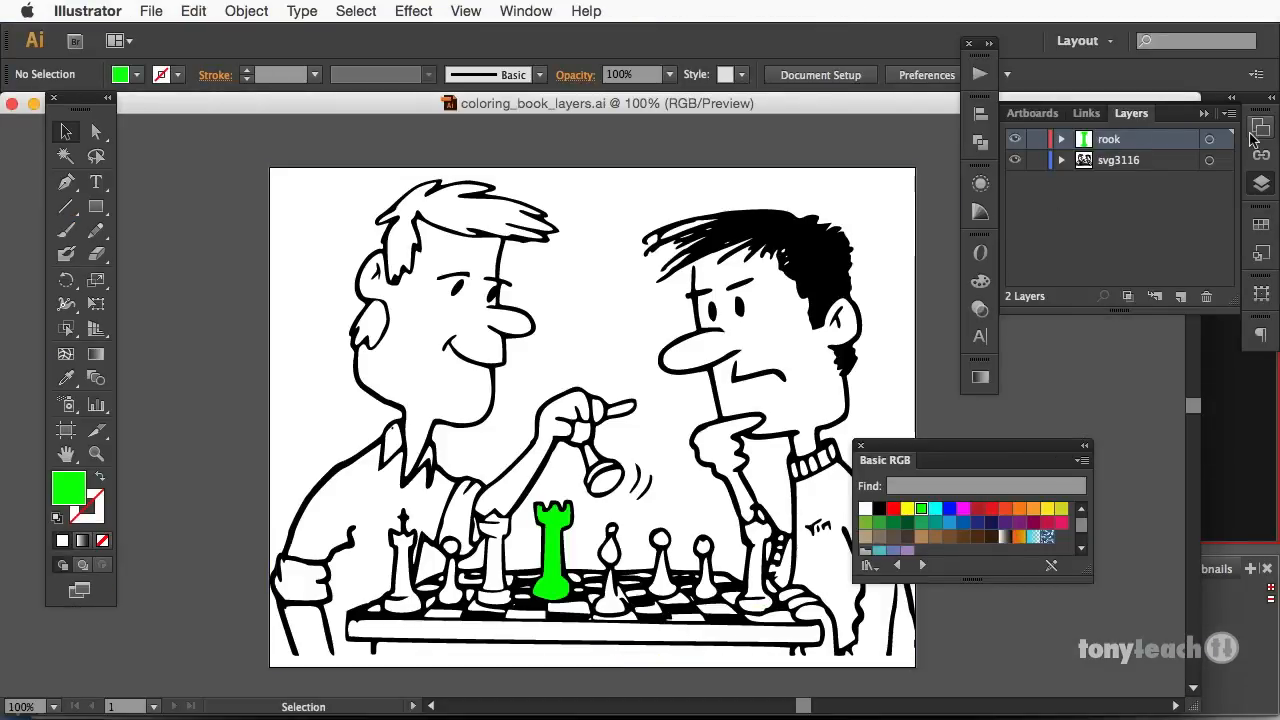
pyautogui.click(1229, 113)
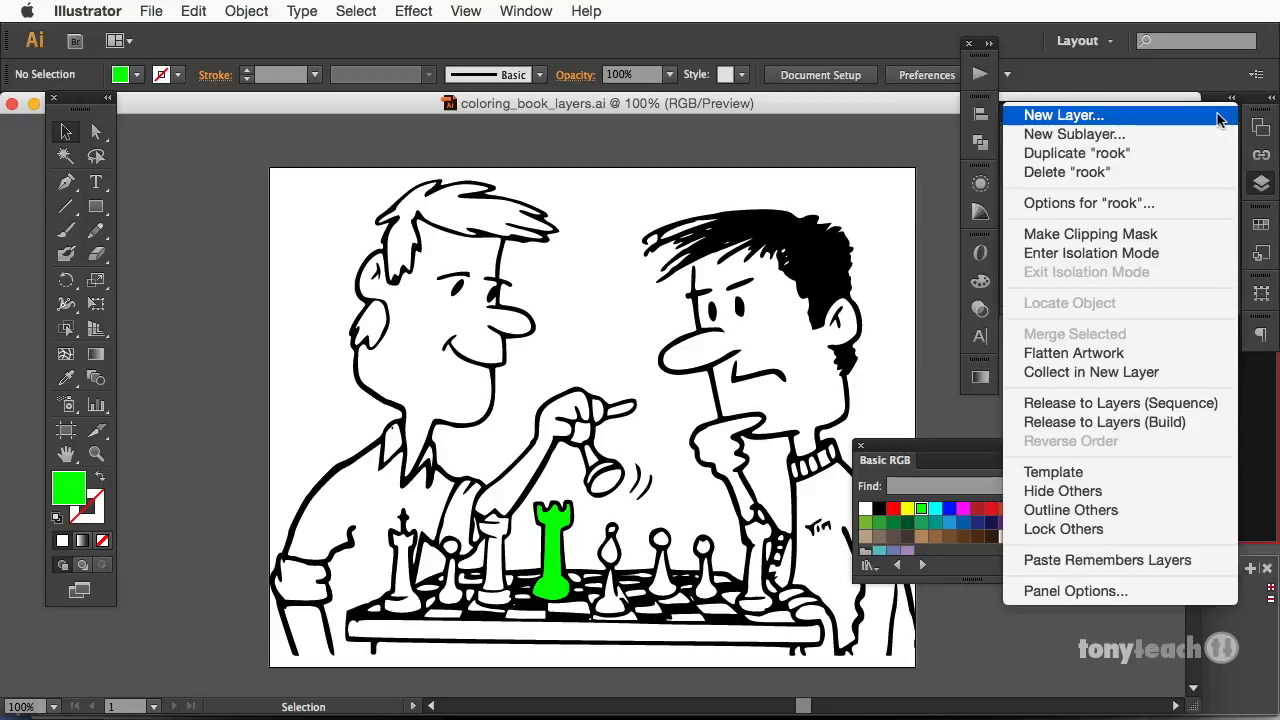
pyautogui.moveTo(1074, 353)
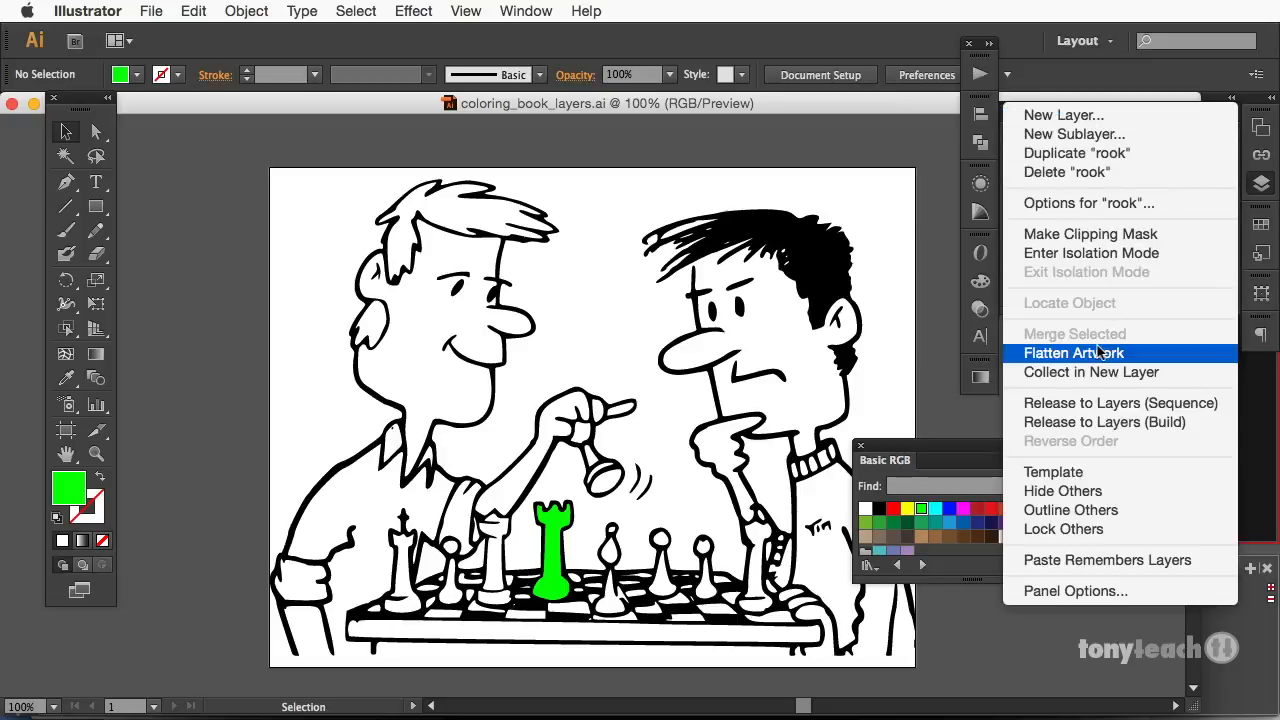
pyautogui.click(1074, 352)
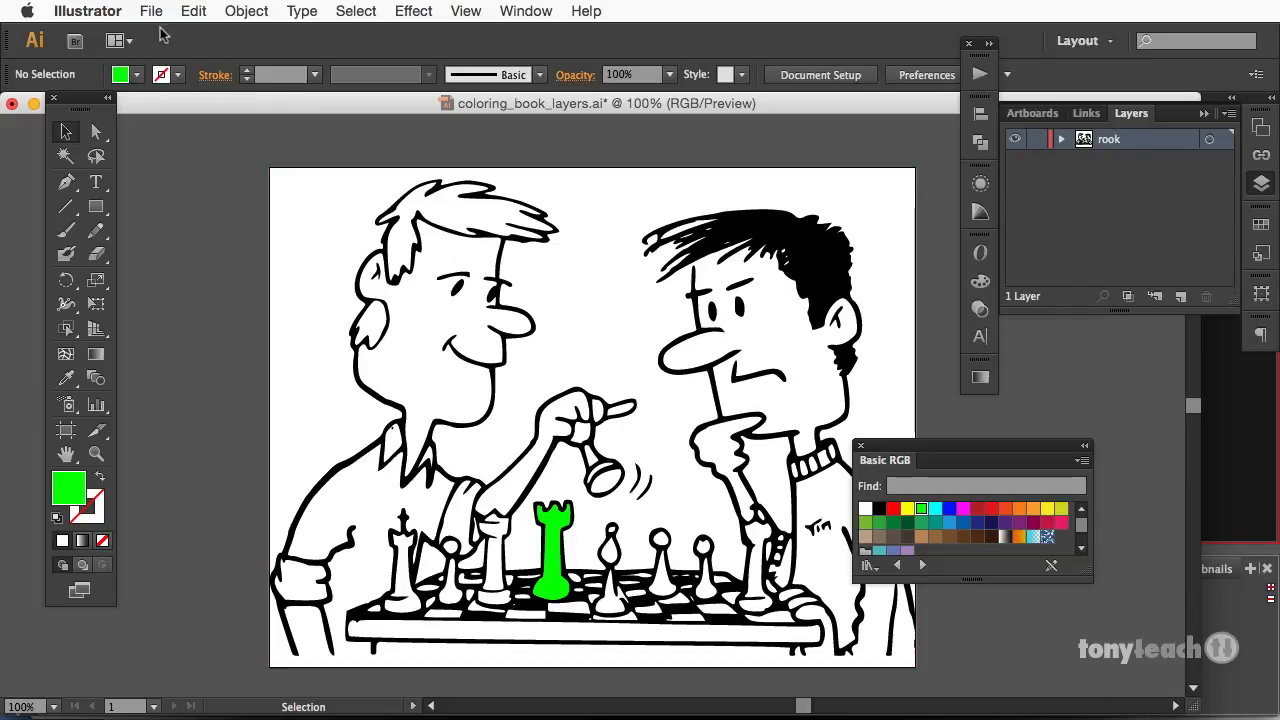
# - Save As coloring_book_flat.ai on the Desktop, replacing the existing file
pyautogui.click(151, 11)
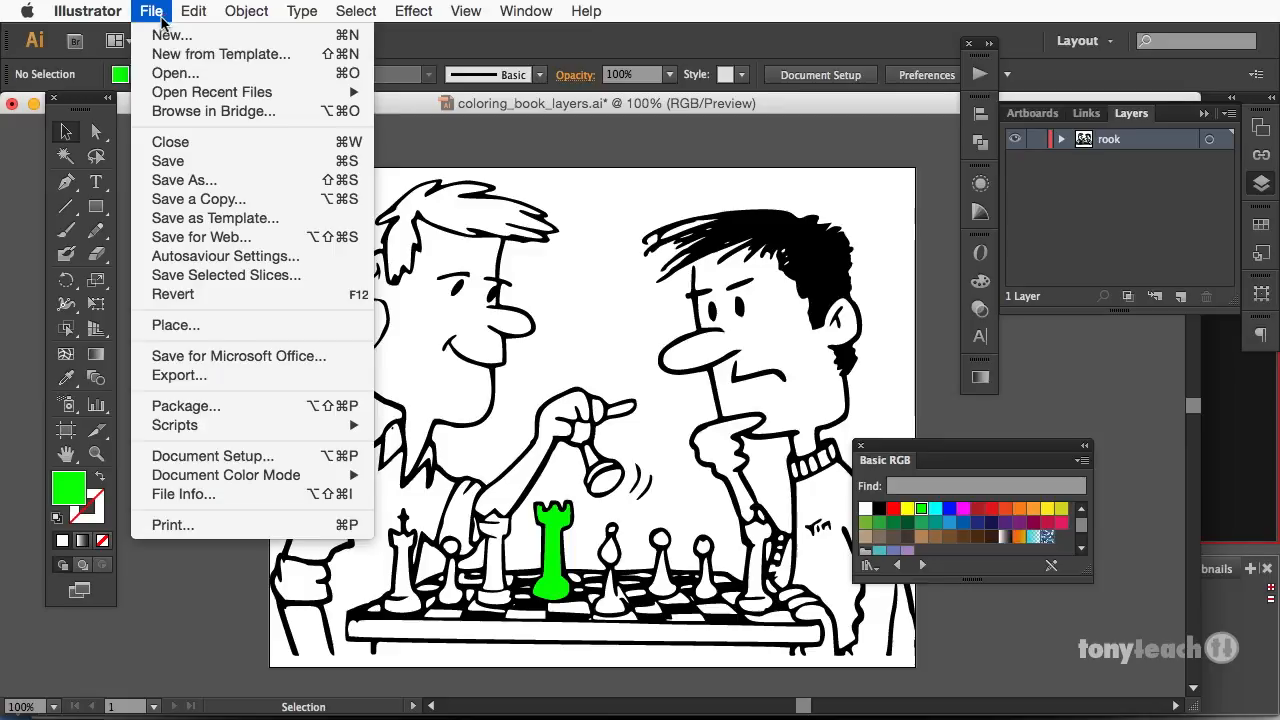
pyautogui.moveTo(213, 188)
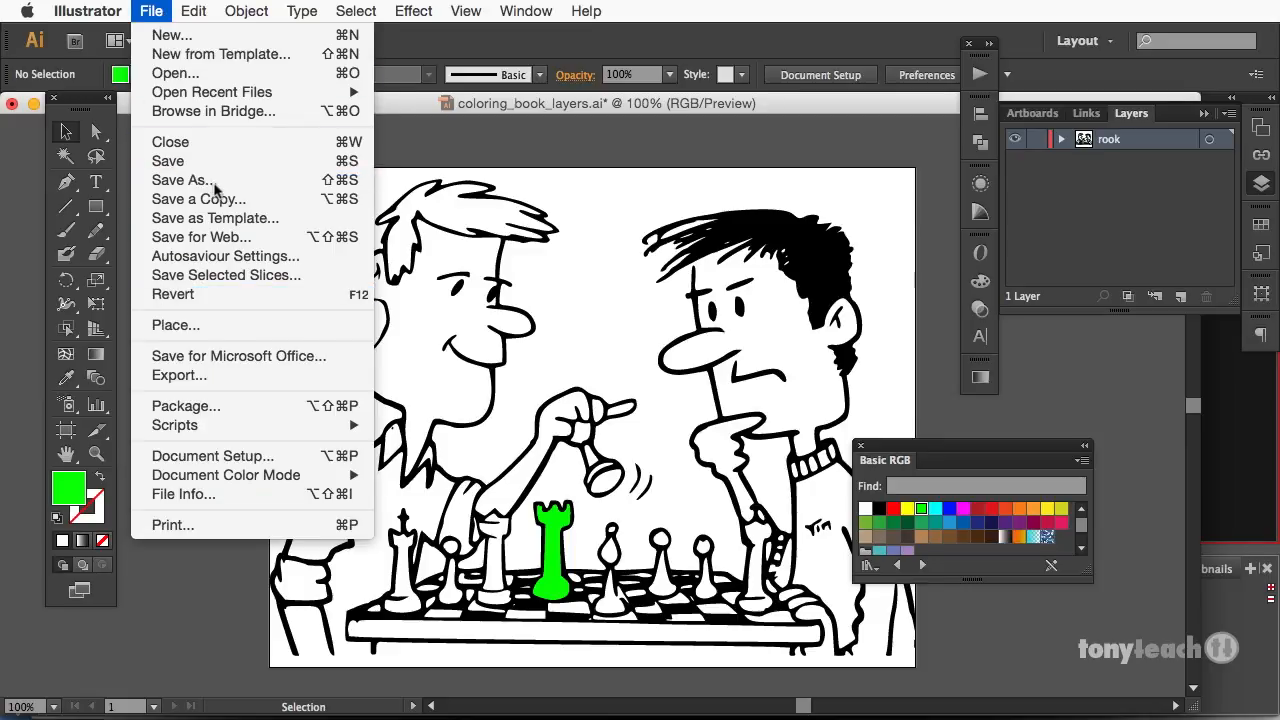
pyautogui.click(181, 179)
pyautogui.write('coloring_book_flat.ai')
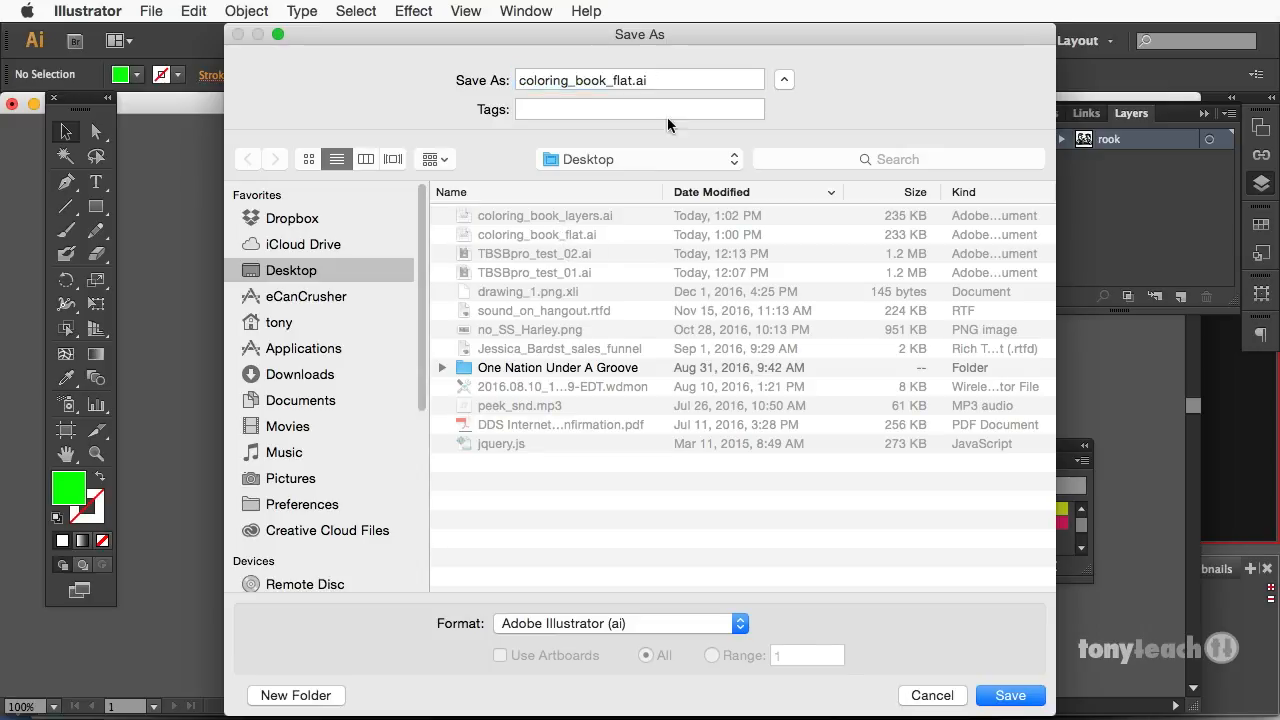
pyautogui.click(1010, 695)
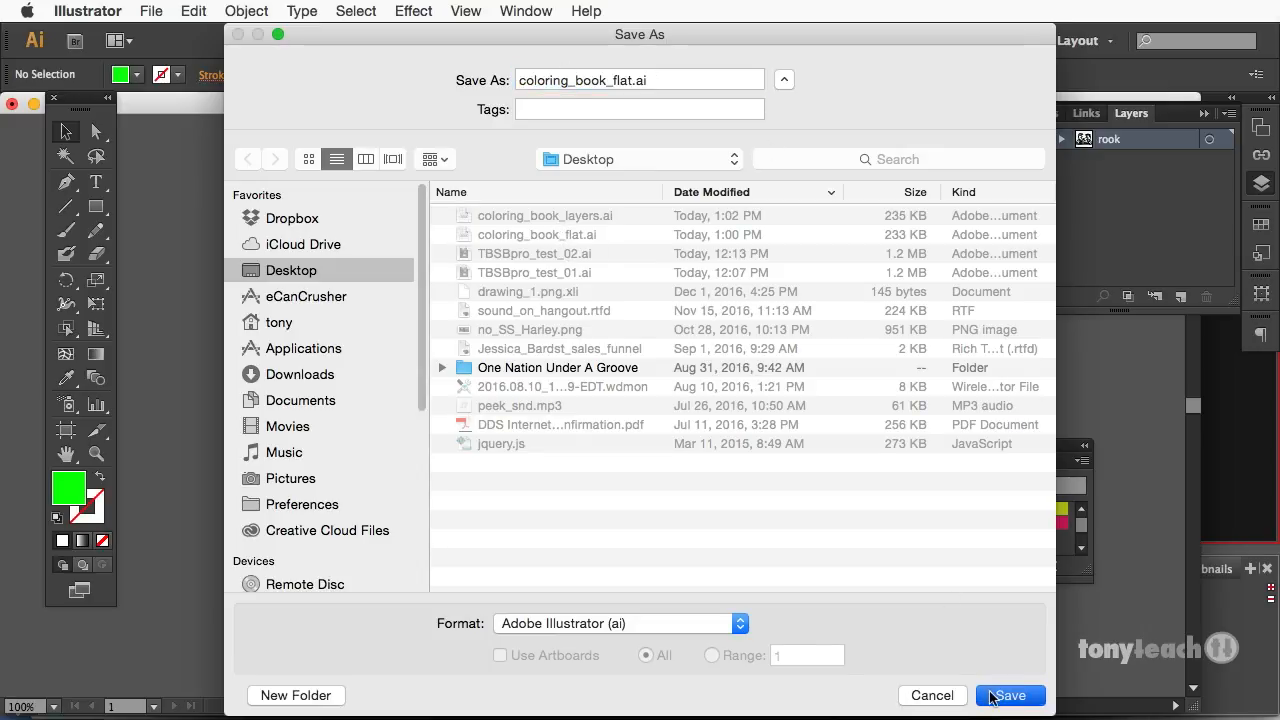
pyautogui.click(1010, 695)
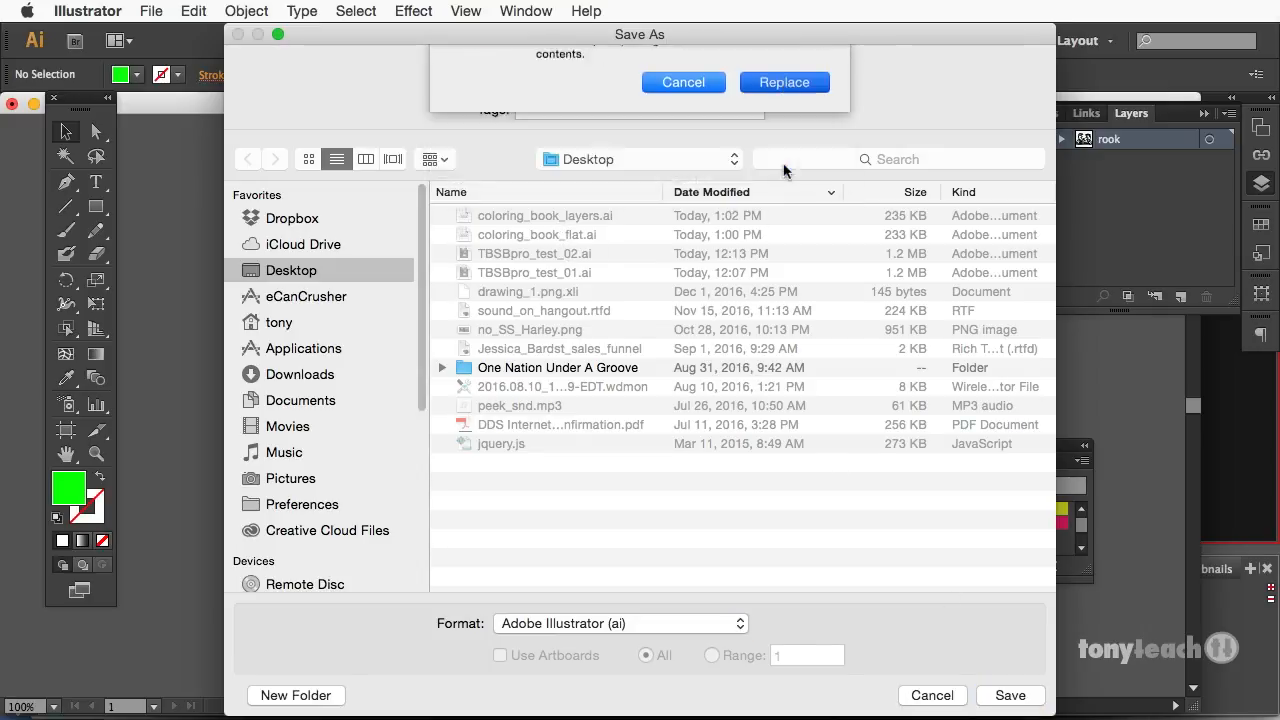
pyautogui.click(784, 82)
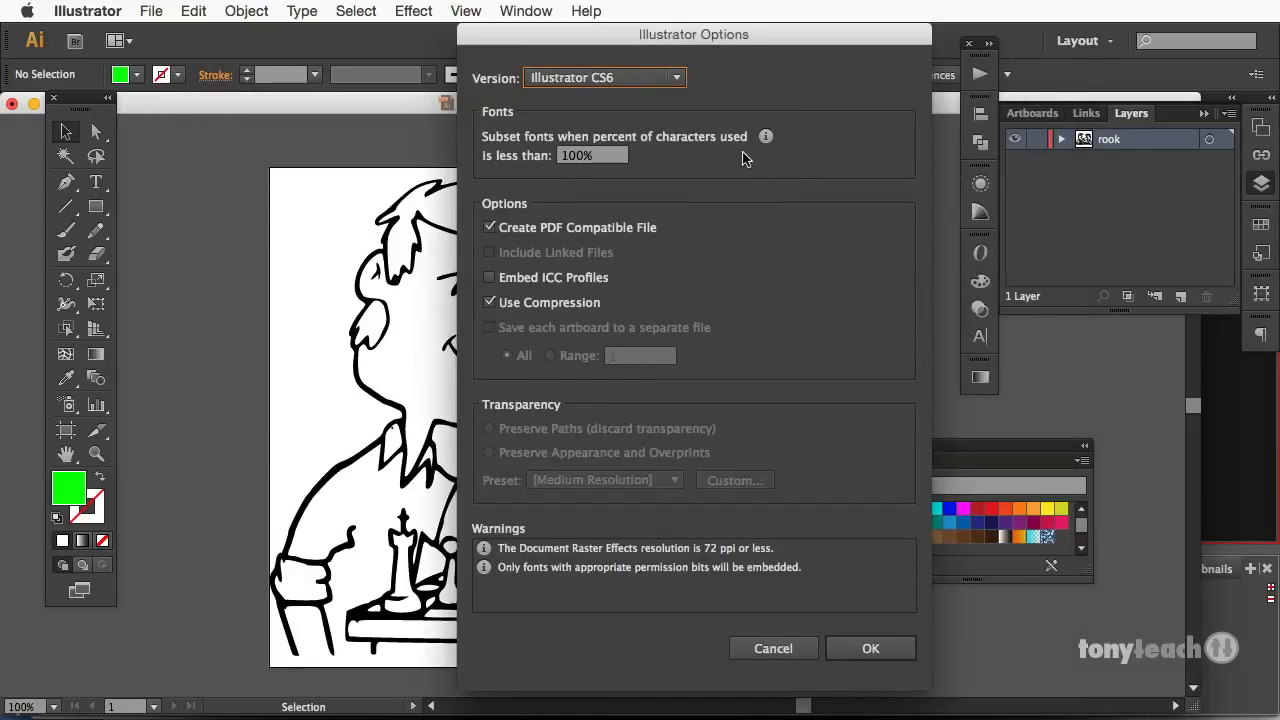
pyautogui.moveTo(694, 131)
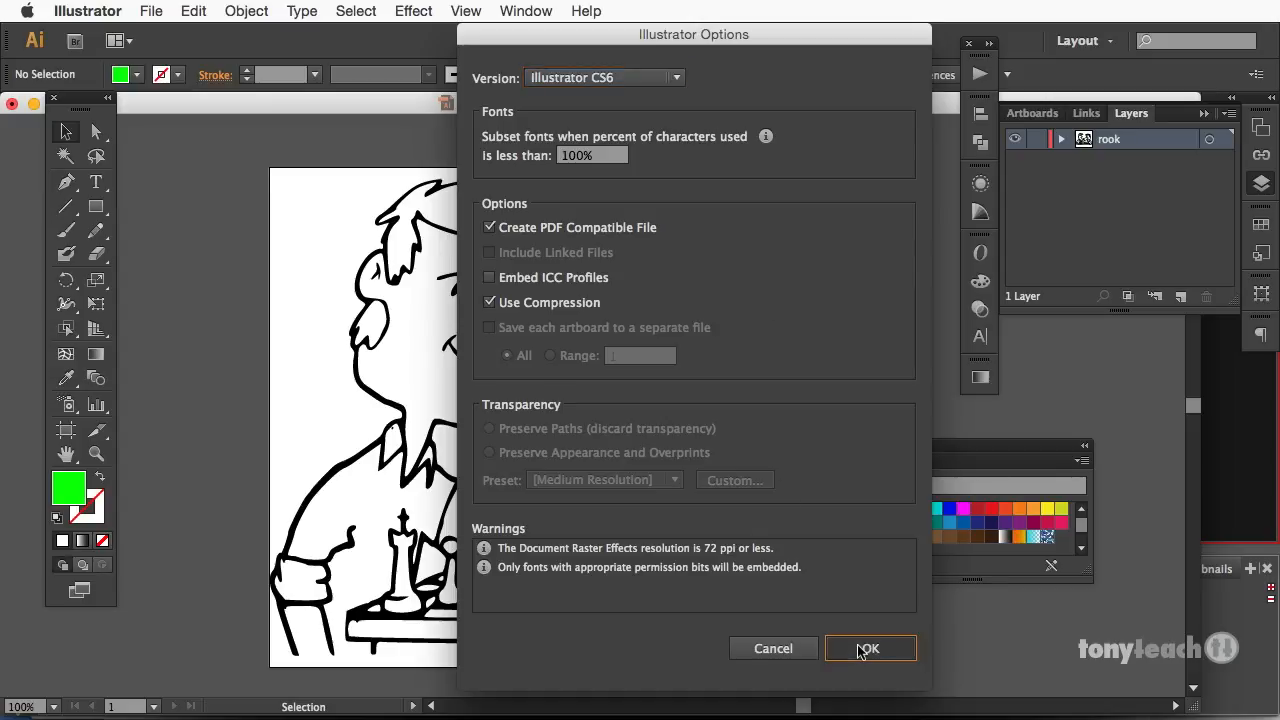
# - Accept Illustrator CS6 version in the Illustrator Options dialog to complete the save
pyautogui.click(870, 648)
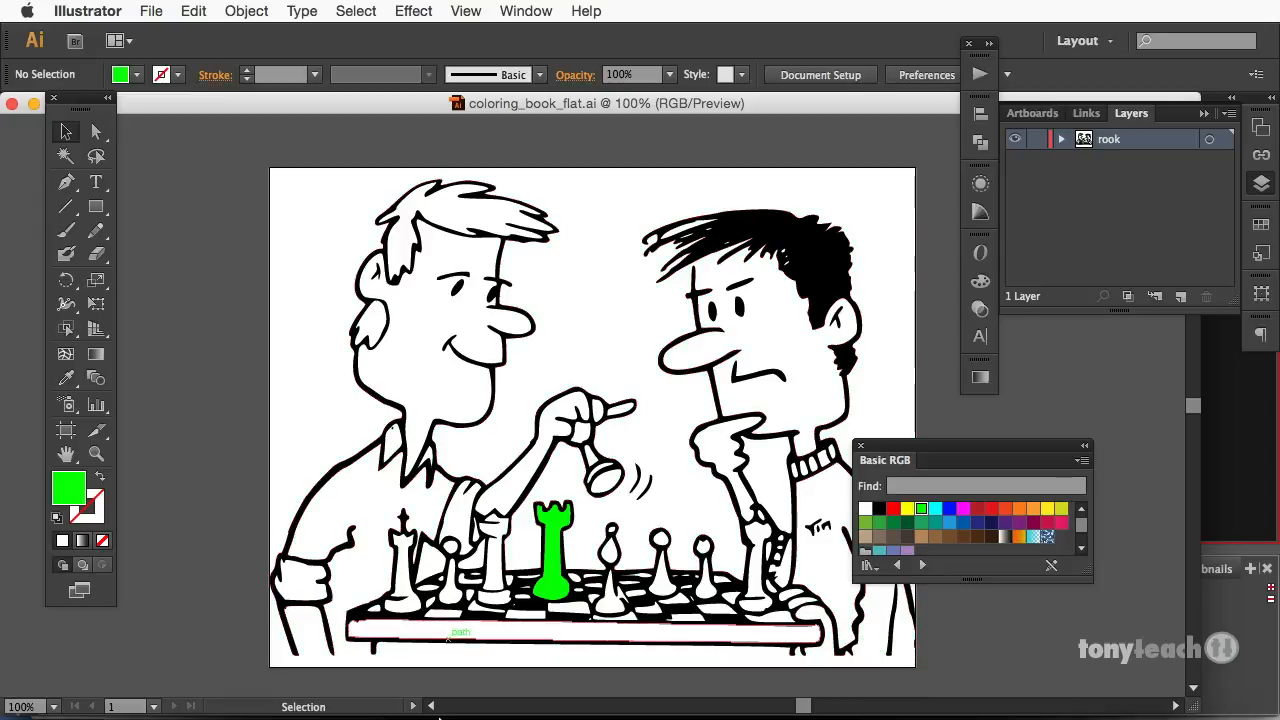
pyautogui.moveTo(248, 686)
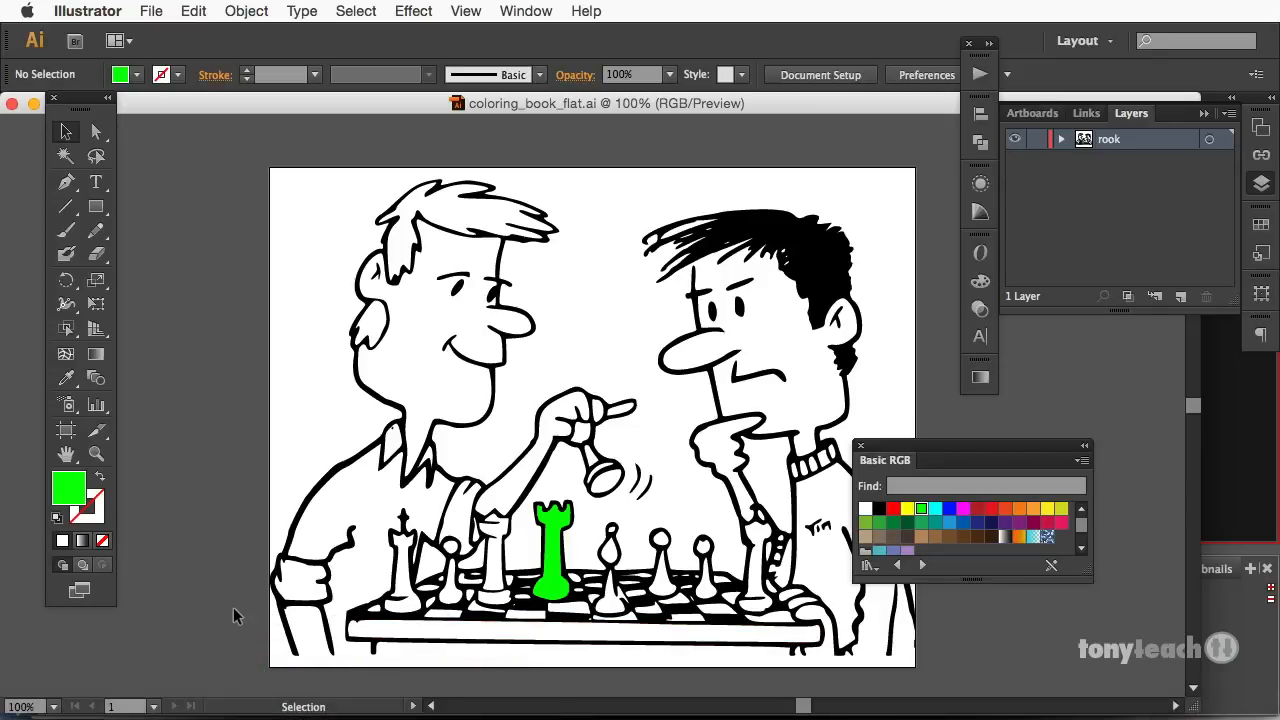
pyautogui.moveTo(182, 700)
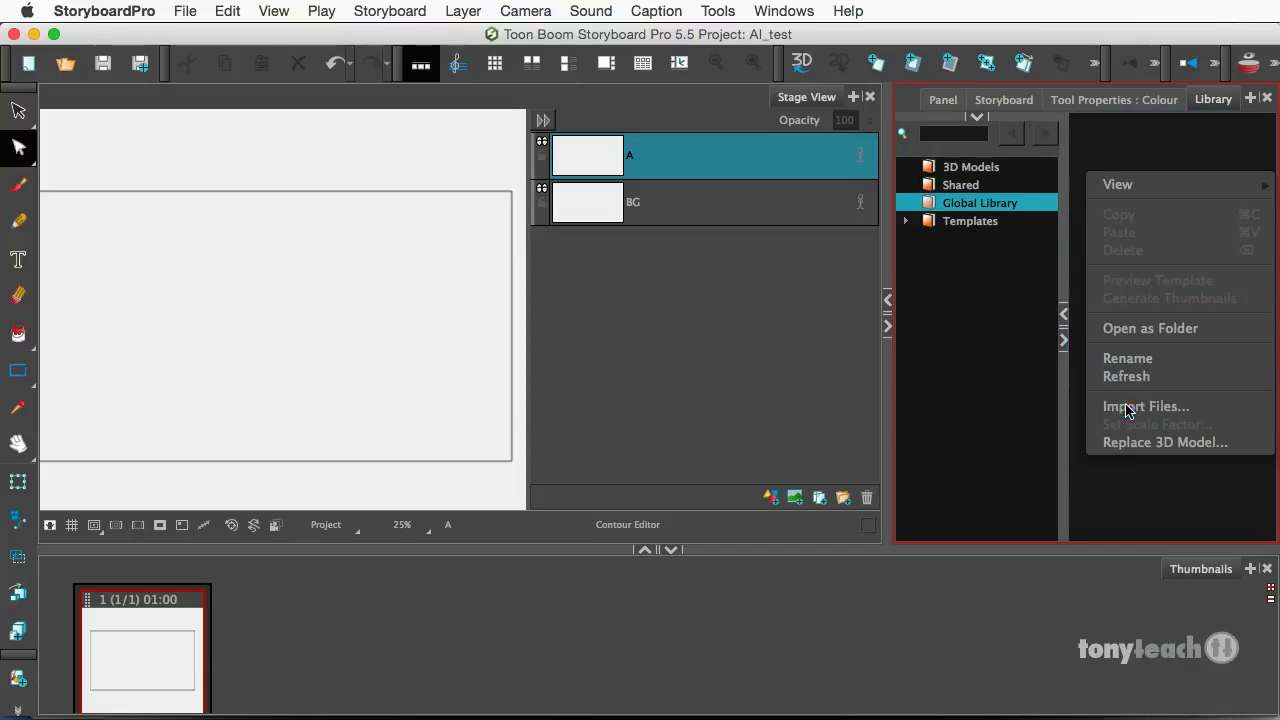
# - Import the Desktop's coloring_book_flat.ai into the Global Library as coloring_book_flat.tpl
pyautogui.click(1146, 406)
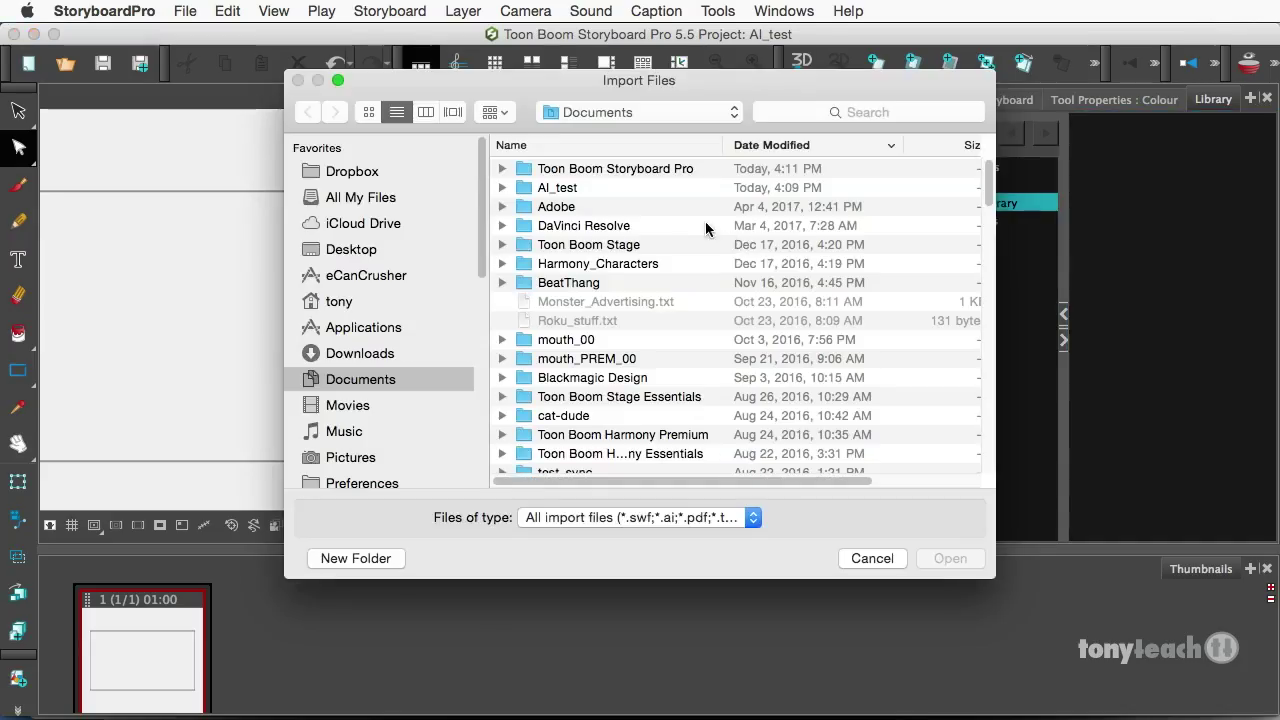
pyautogui.click(351, 249)
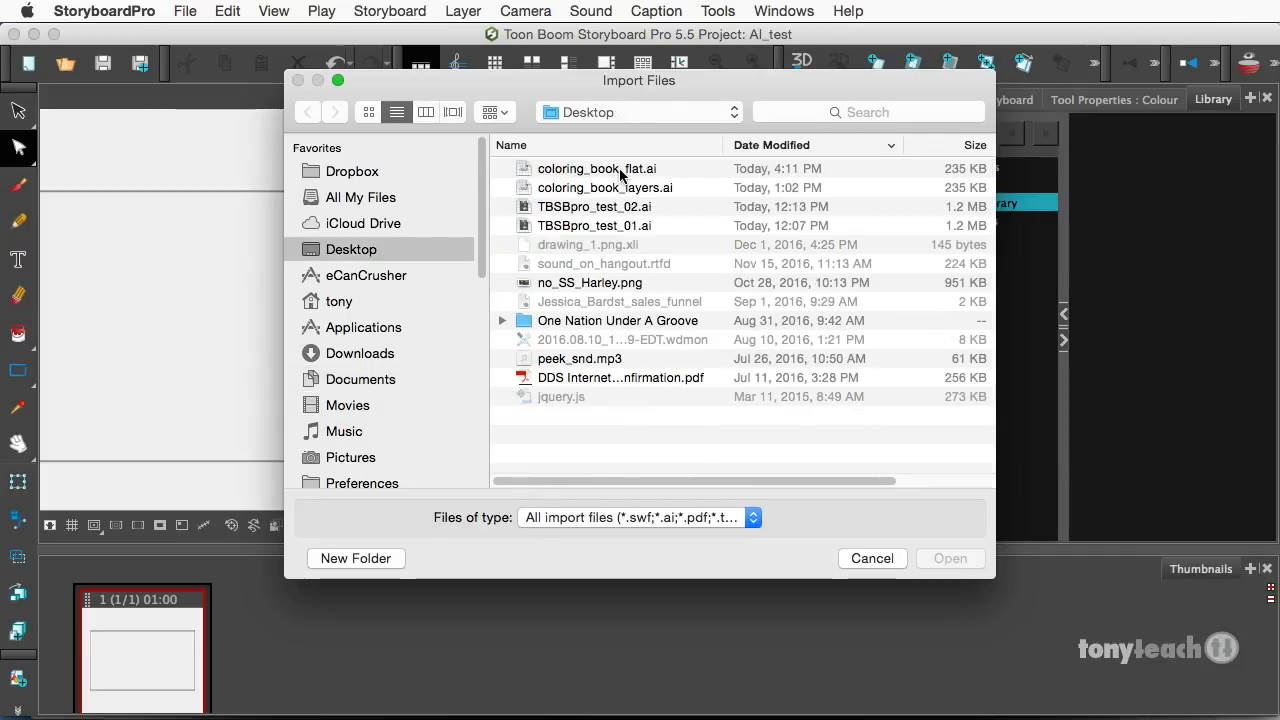
pyautogui.click(593, 168)
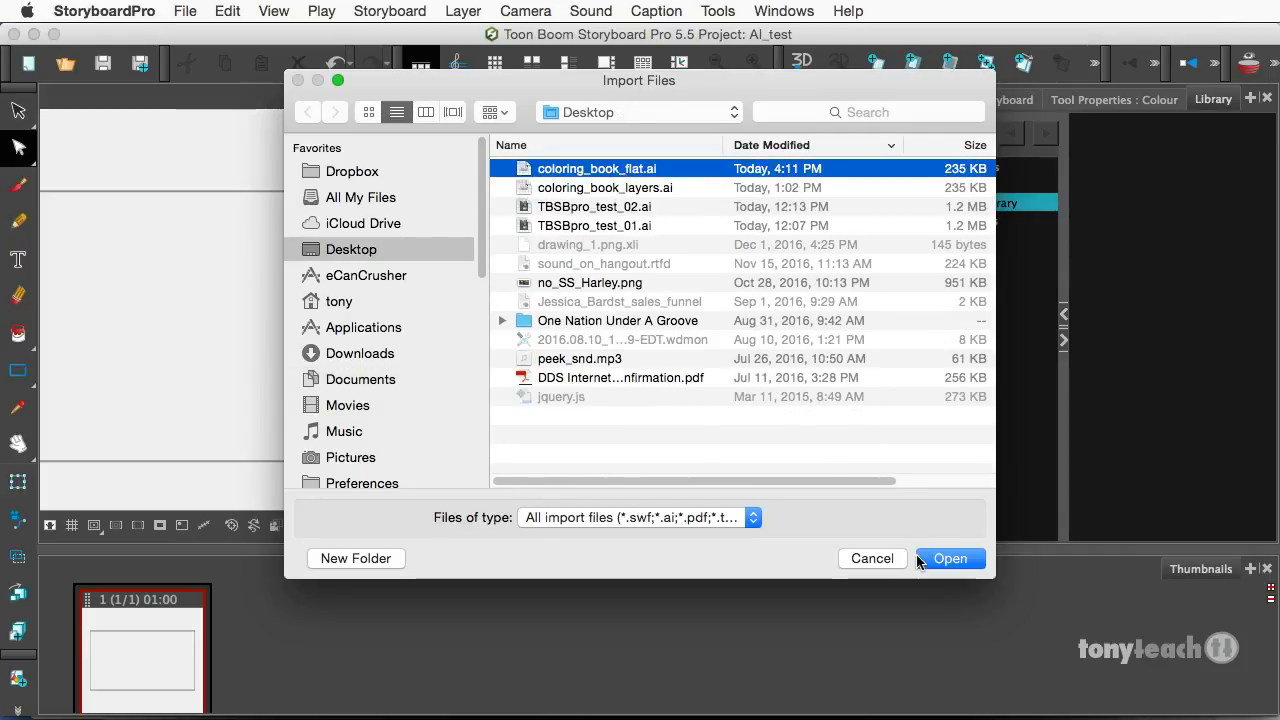
pyautogui.click(950, 558)
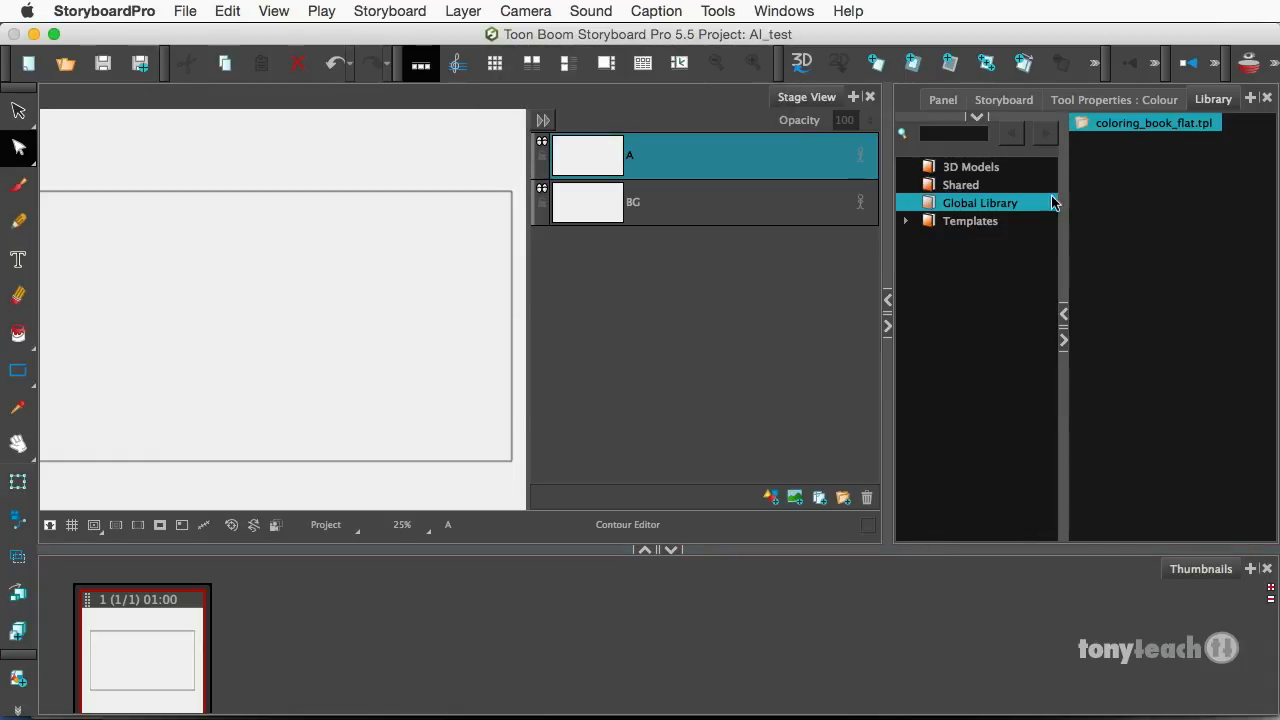
# - Place coloring_book_flat from the library as a layer above A, then pick the paint fill tool
pyautogui.click(1153, 122)
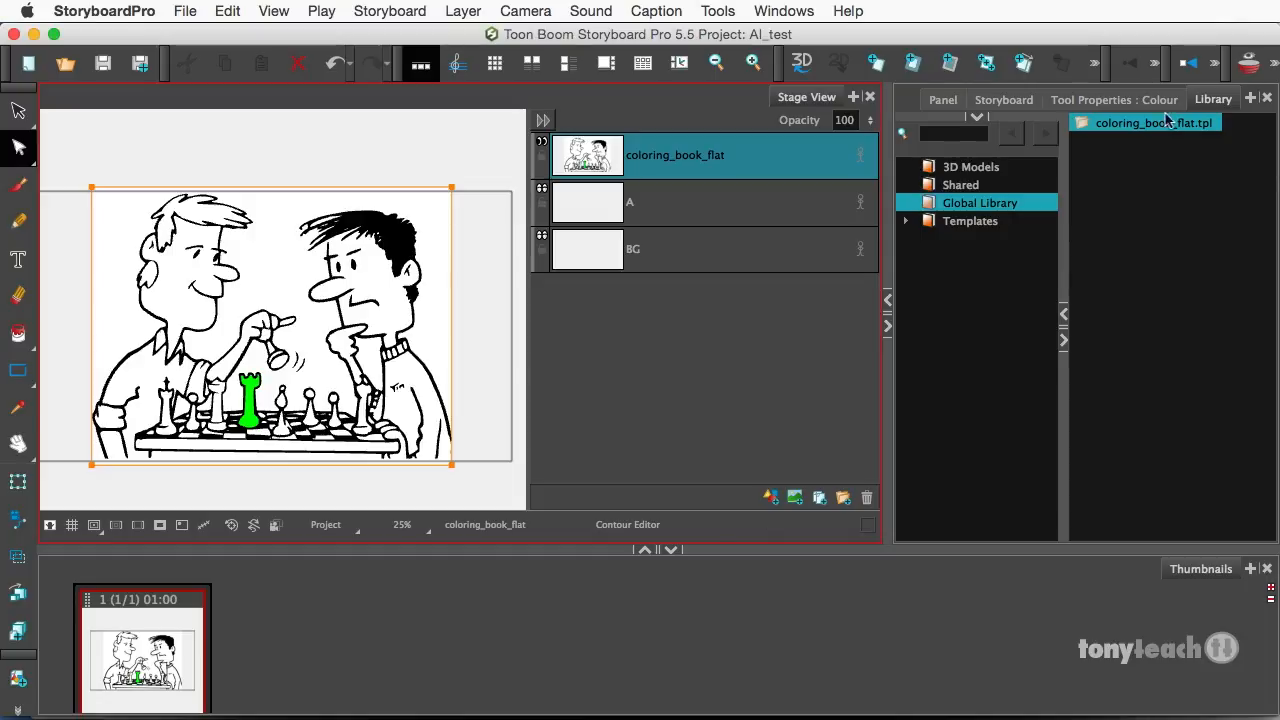
pyautogui.click(1114, 99)
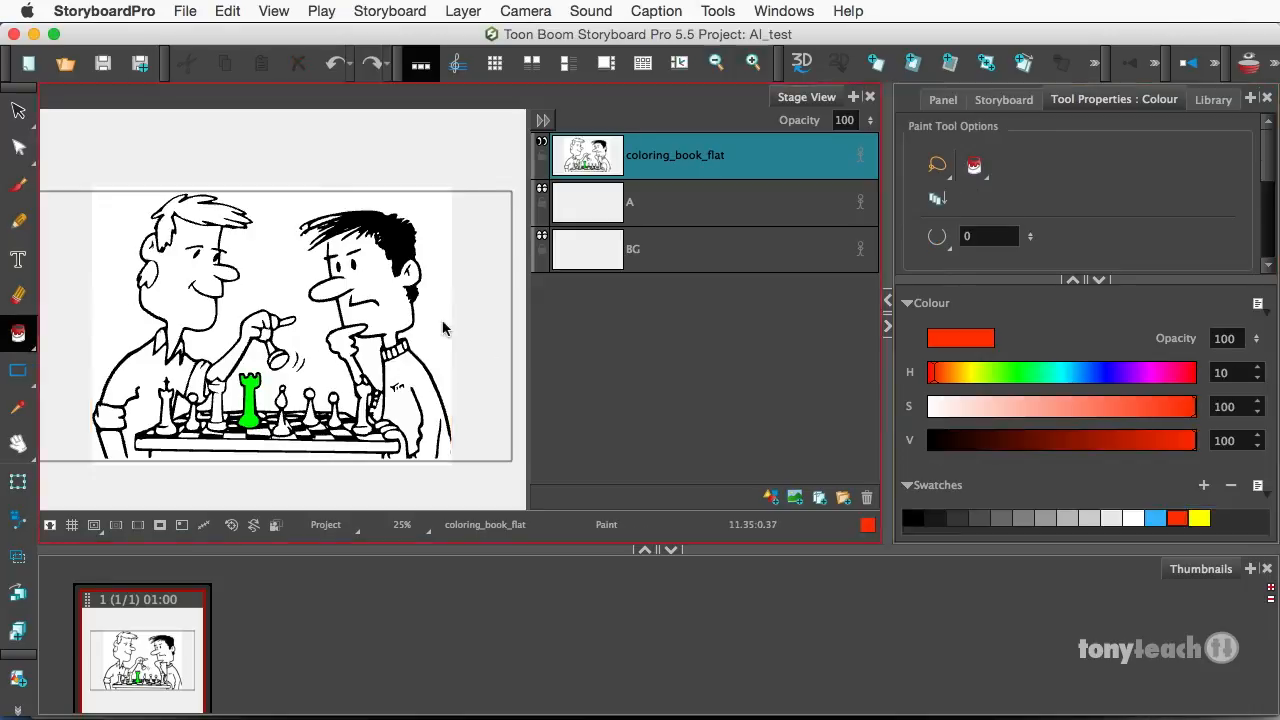
pyautogui.click(440, 330)
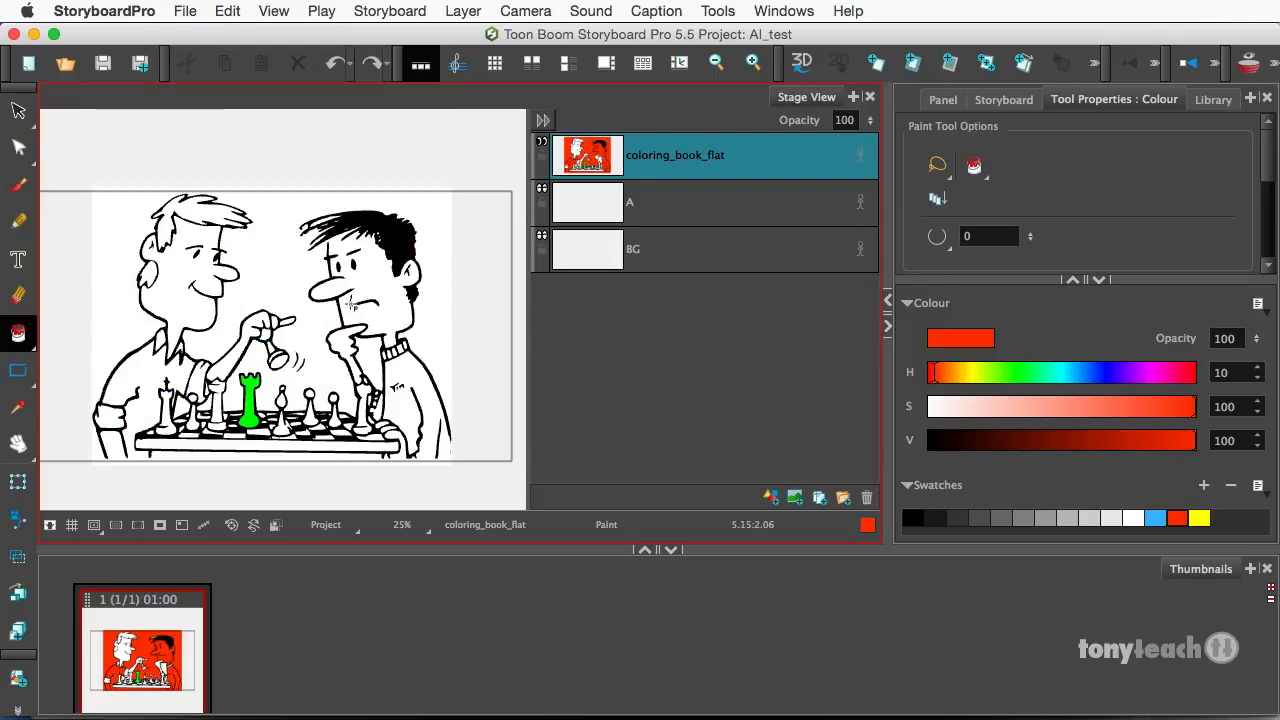
pyautogui.click(15, 110)
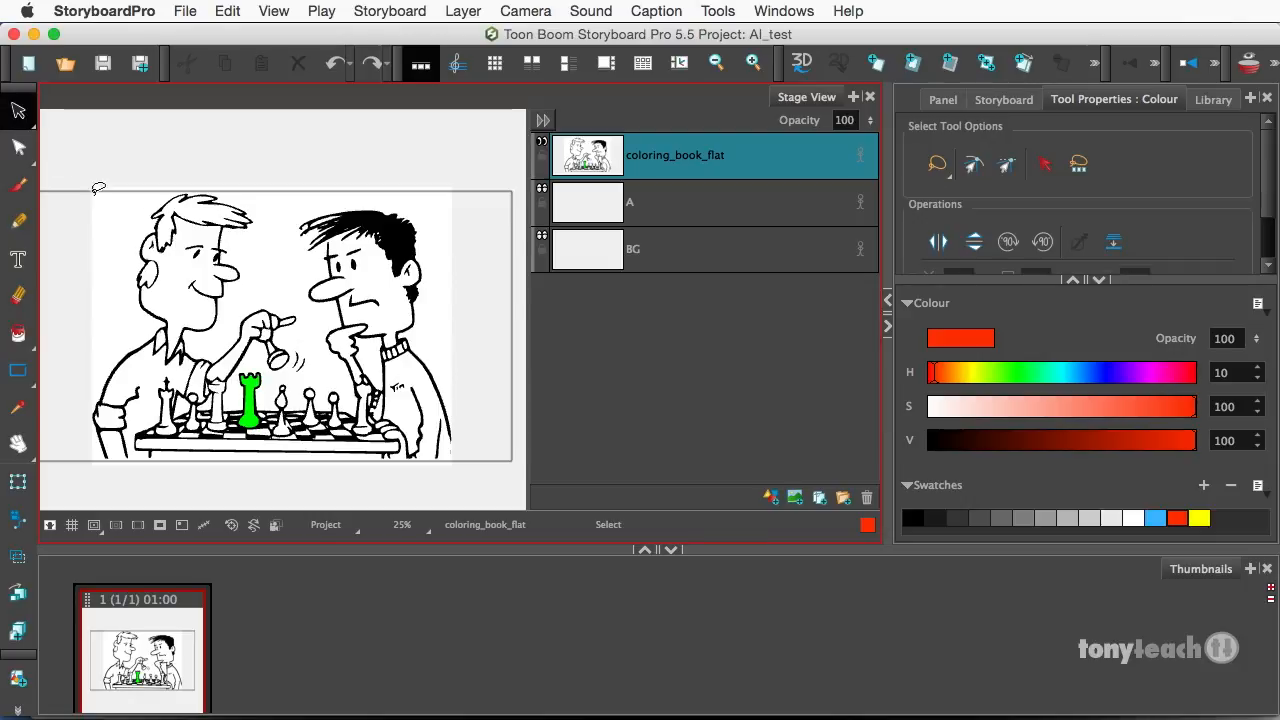